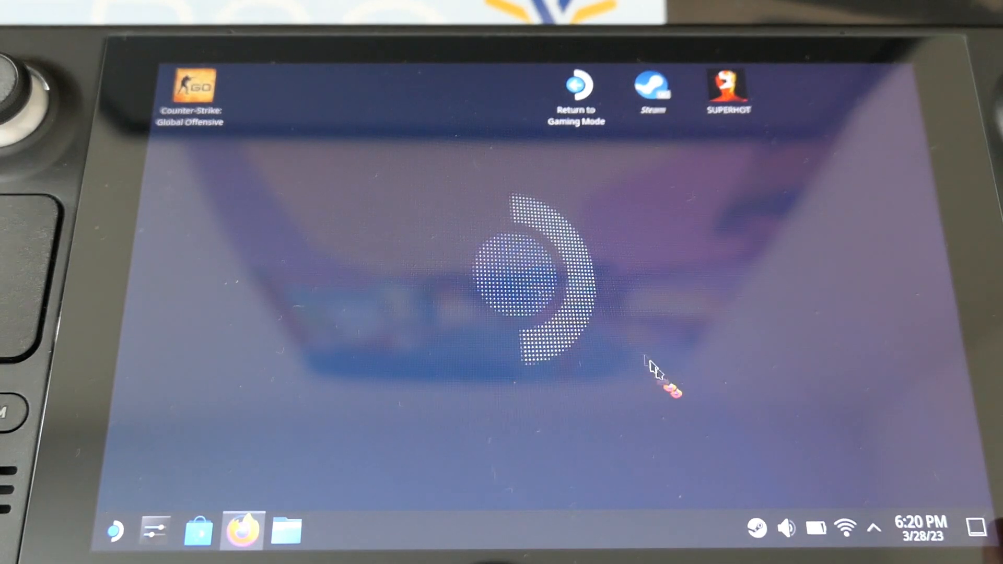
# Launch Firefox and load the official Minecraft website from the new-tab shortcut.
pyautogui.click(240, 533)
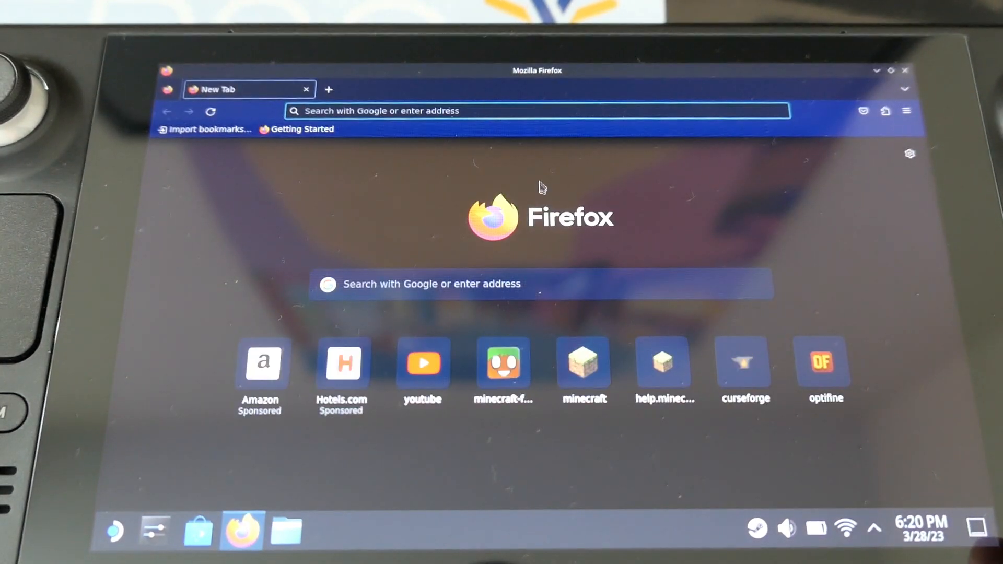
pyautogui.click(515, 109)
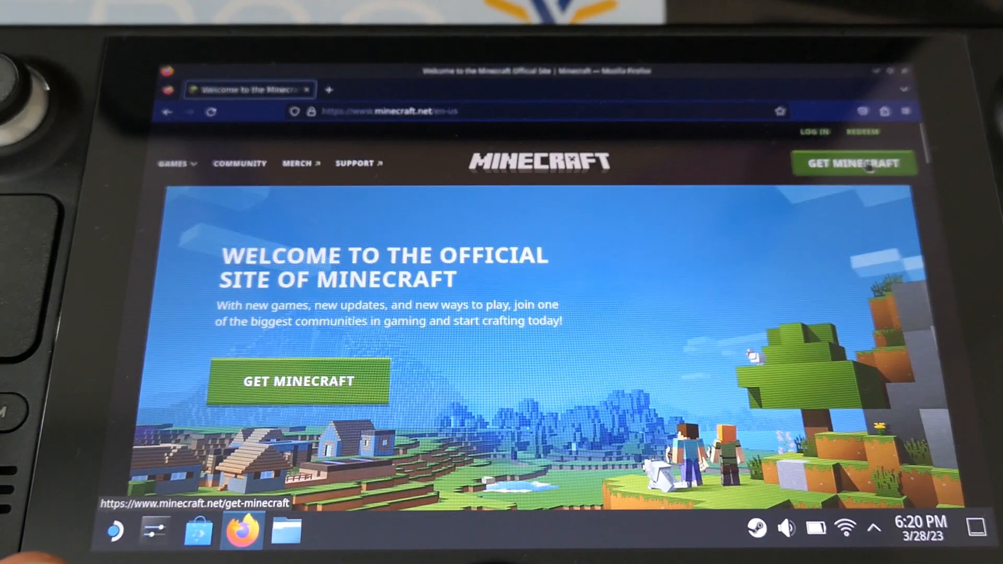
# Go through Get Minecraft and Download Minecraft Again, then download the Debian launcher package.
pyautogui.click(856, 162)
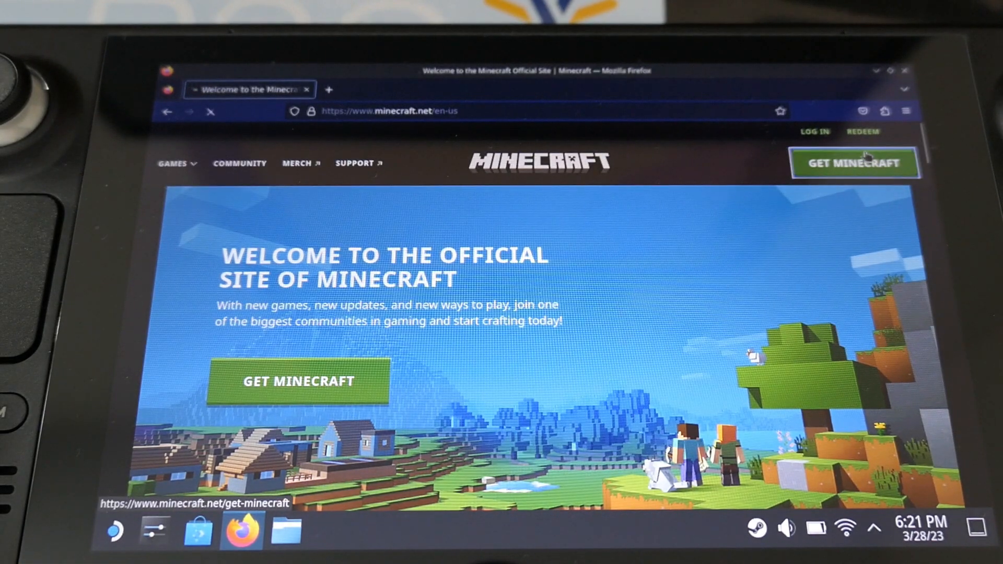
pyautogui.click(856, 162)
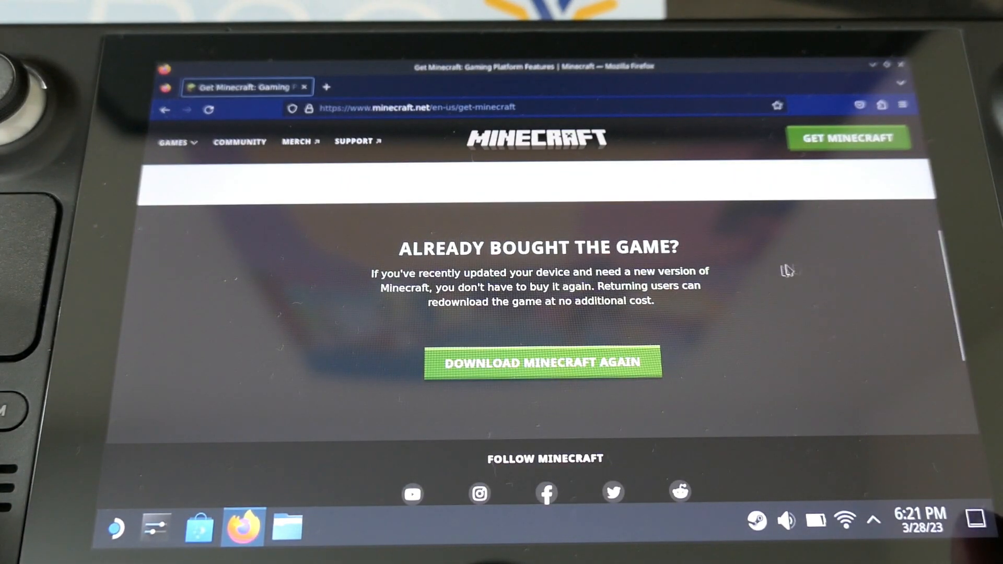
pyautogui.click(556, 363)
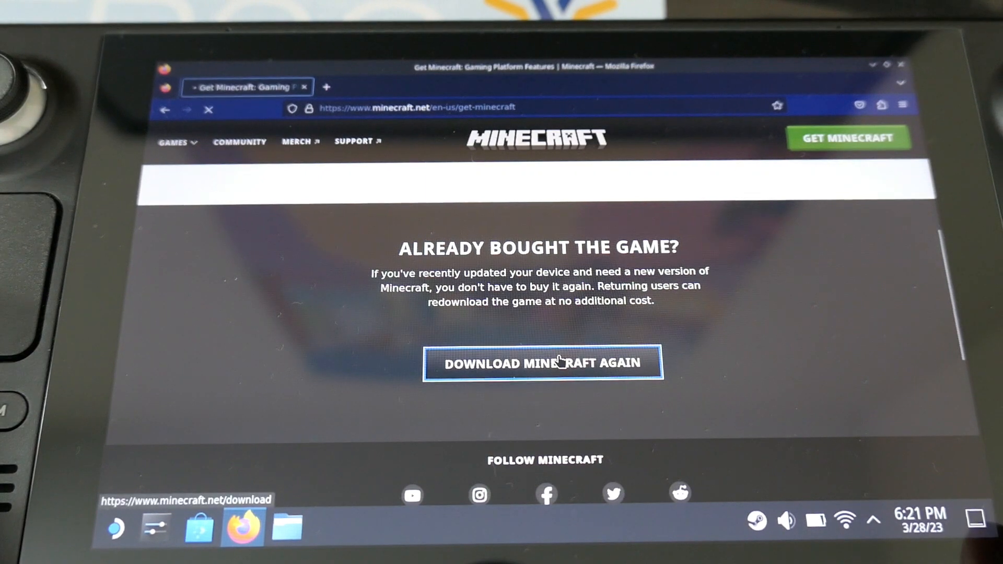
pyautogui.click(543, 363)
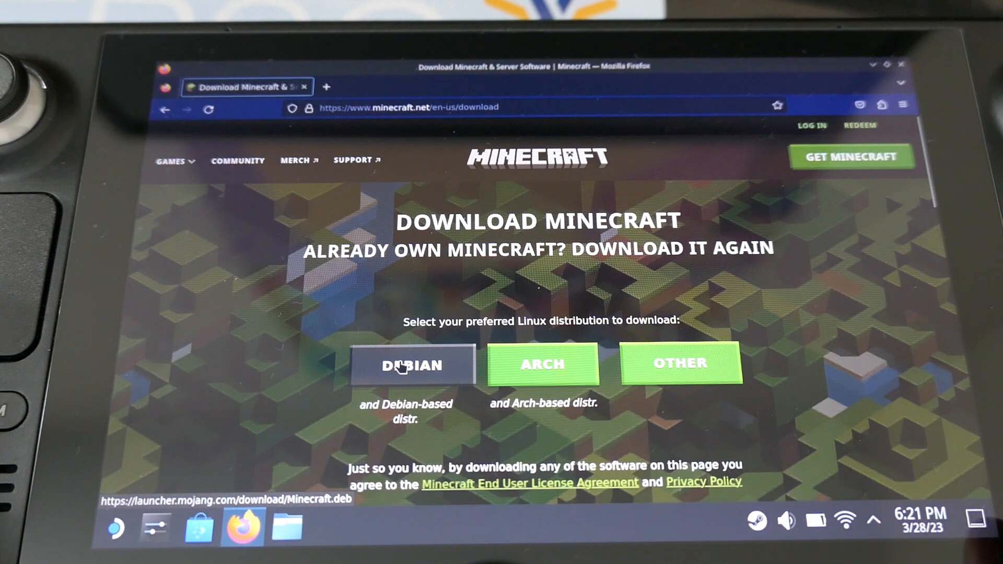
pyautogui.click(406, 370)
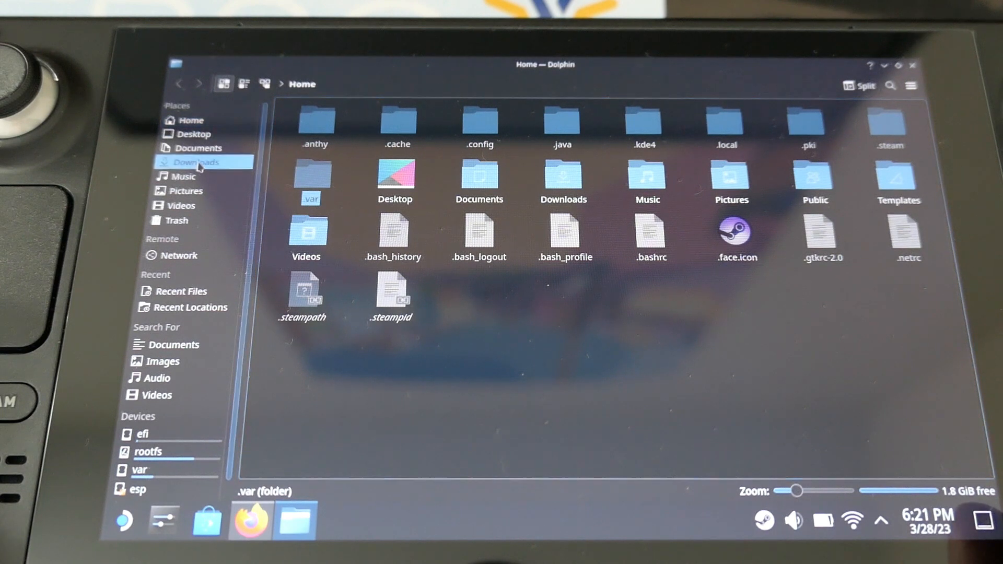
# Extract Minecraft.deb in Downloads and open its data.tar.xz archive in Ark.
pyautogui.click(195, 162)
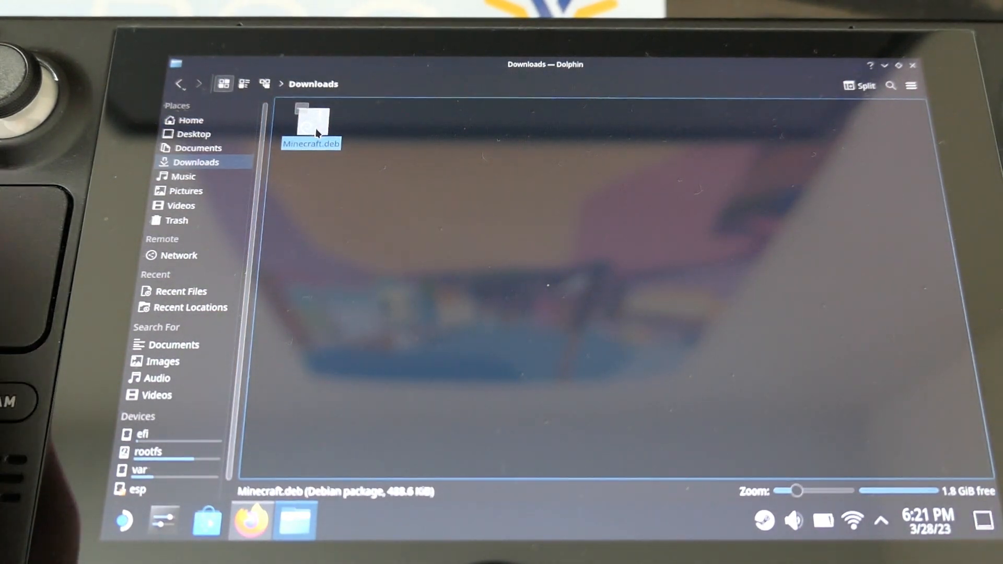
pyautogui.rightClick(315, 131)
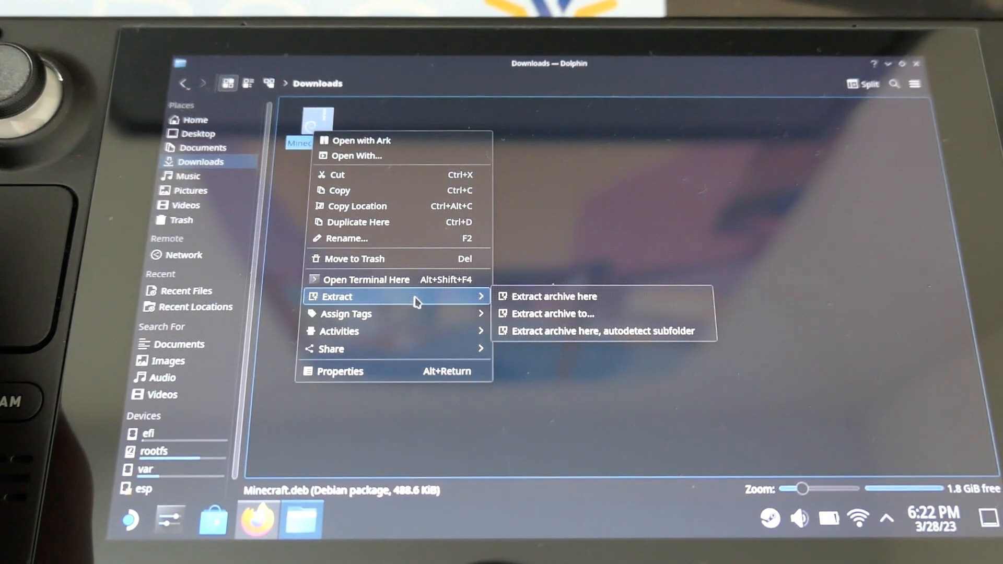
pyautogui.click(554, 297)
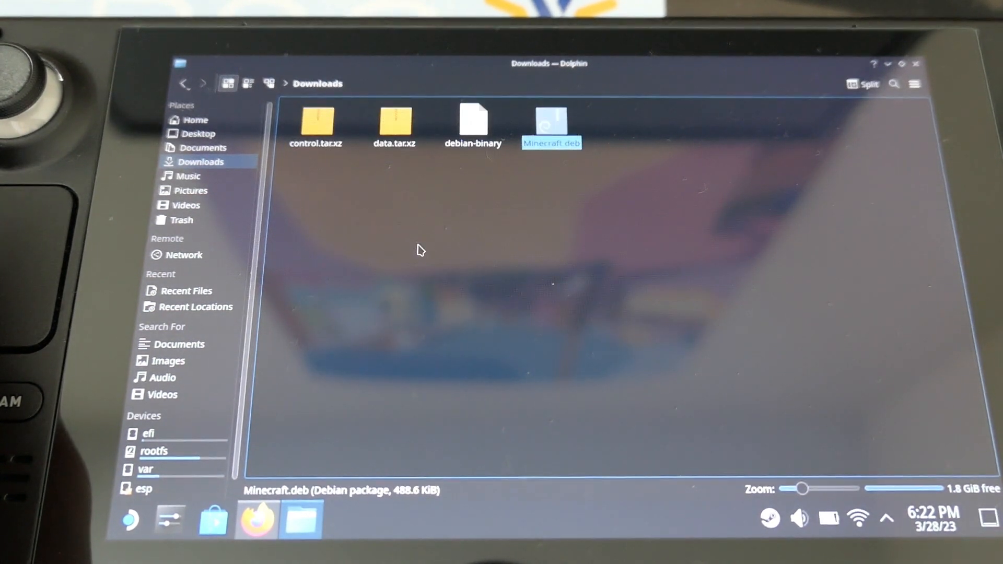
pyautogui.doubleClick(395, 123)
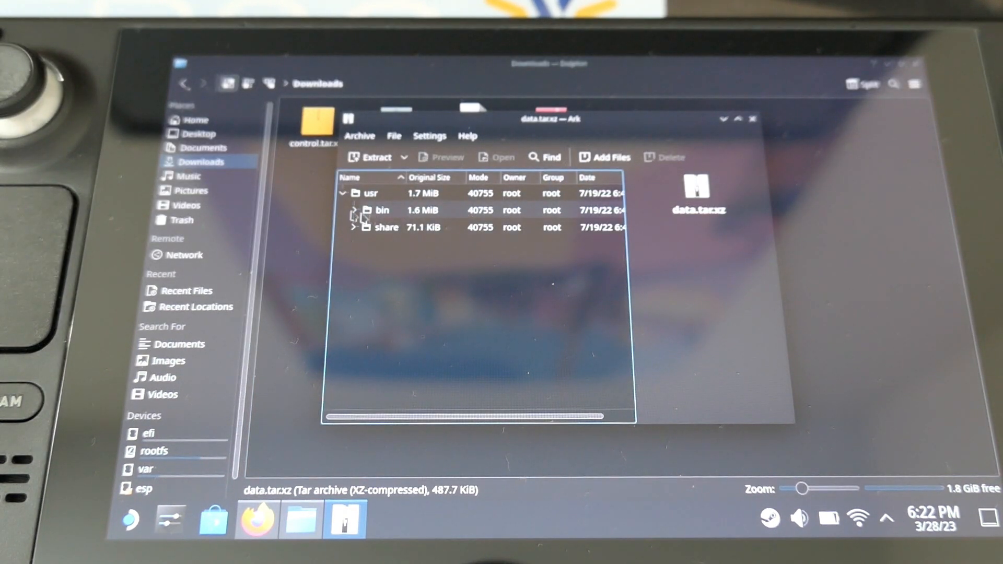
# Quick-extract usr/bin/minecraft-launcher from data.tar.xz into Downloads.
pyautogui.click(355, 210)
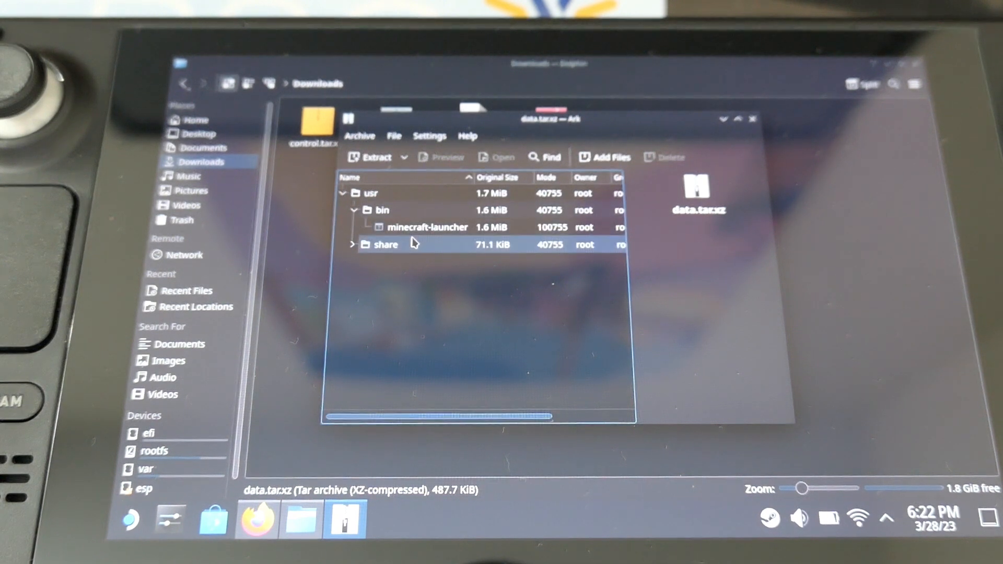
pyautogui.click(427, 227)
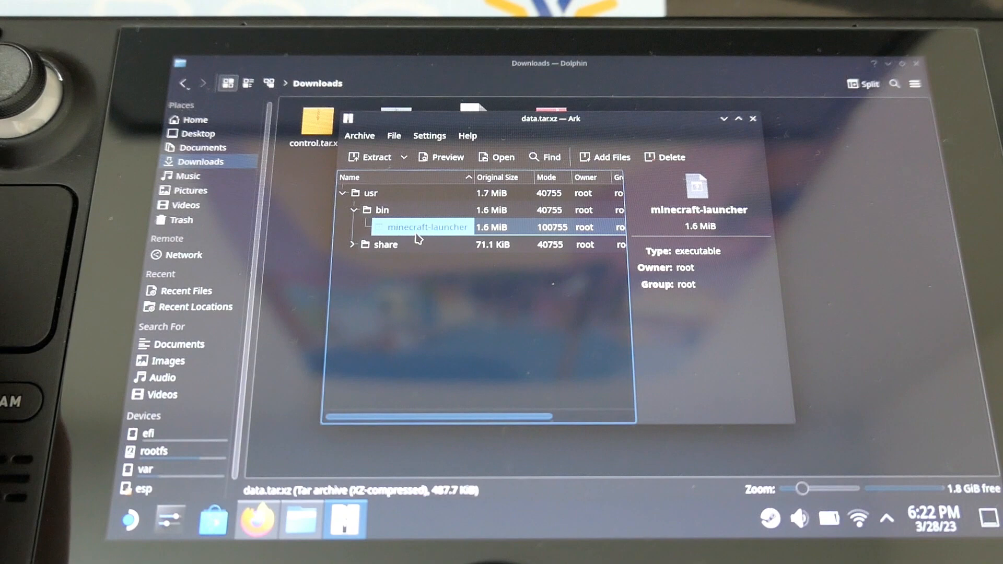
pyautogui.rightClick(426, 228)
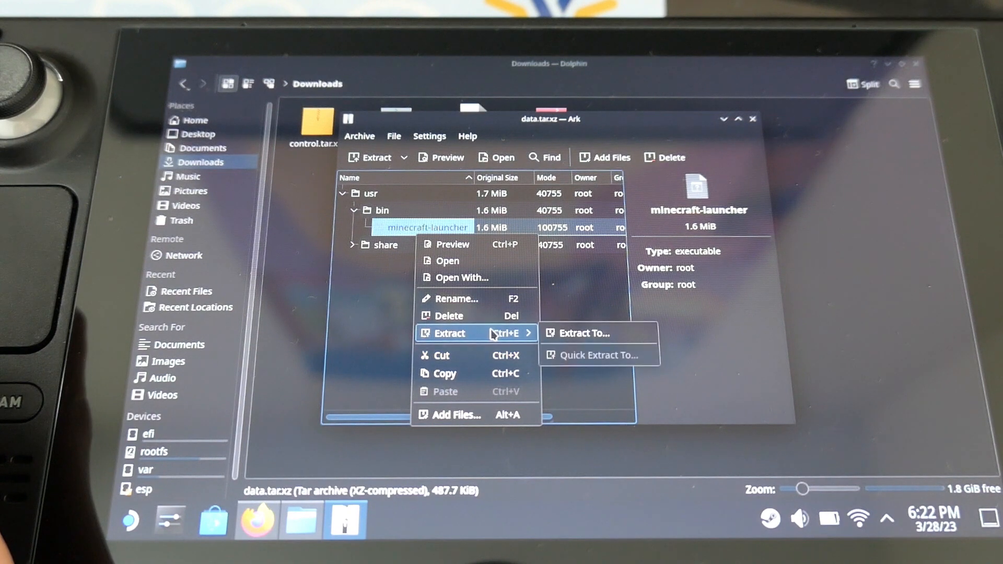
pyautogui.click(584, 333)
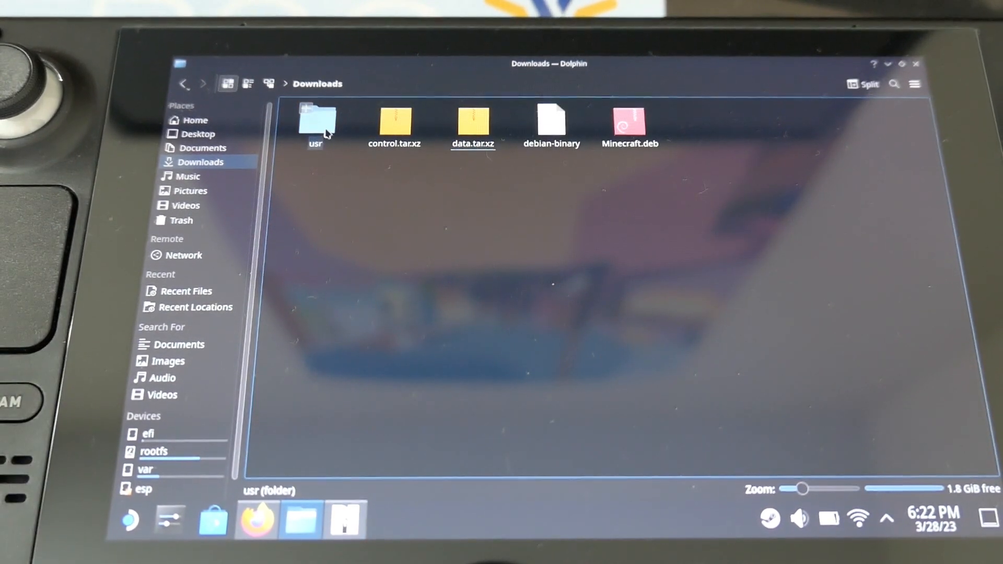
# Copy the minecraft-launcher executable from the extracted usr/bin folder.
pyautogui.doubleClick(316, 123)
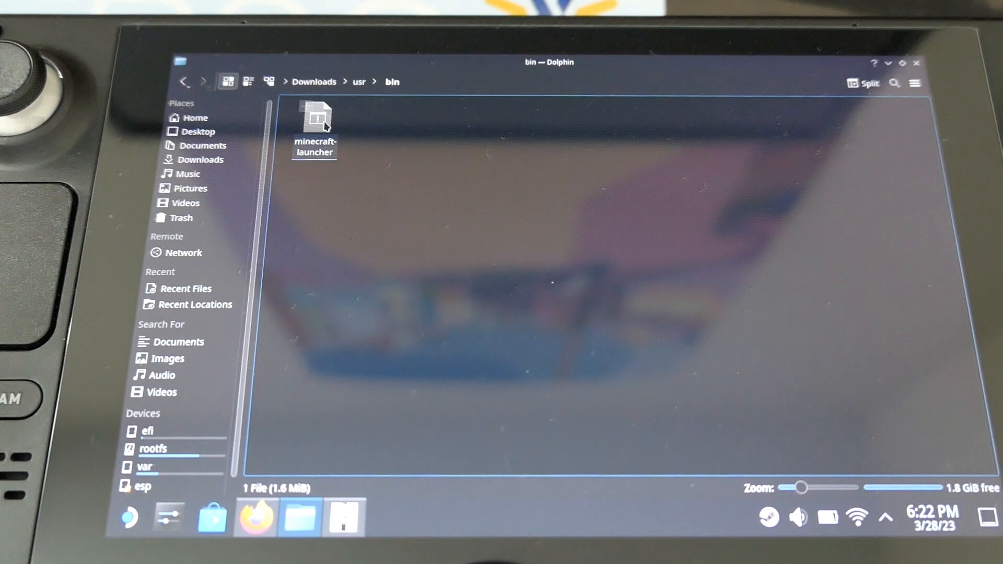
pyautogui.rightClick(315, 117)
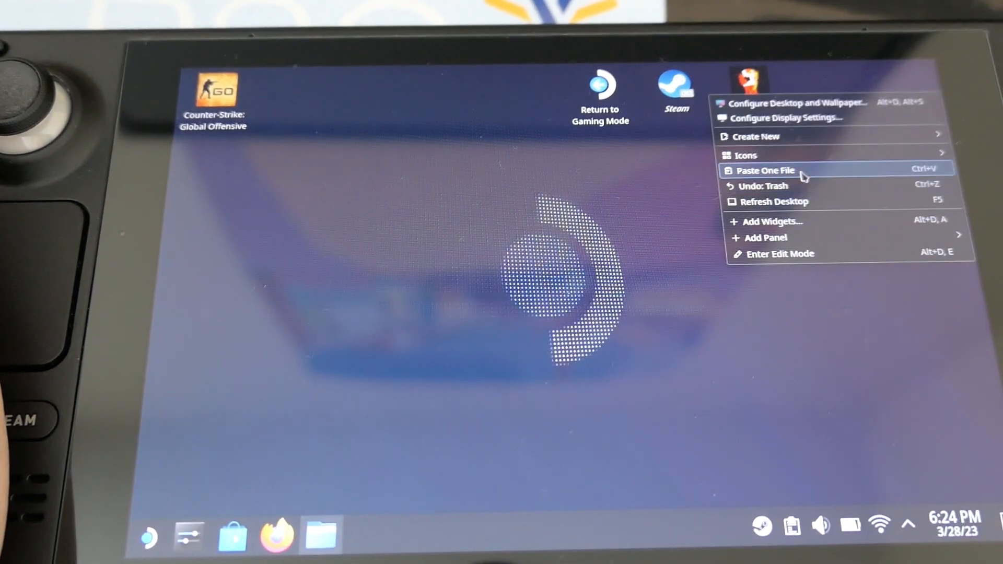
# Paste minecraft-launcher onto the desktop, execute it once, and bring Dolphin back.
pyautogui.click(765, 170)
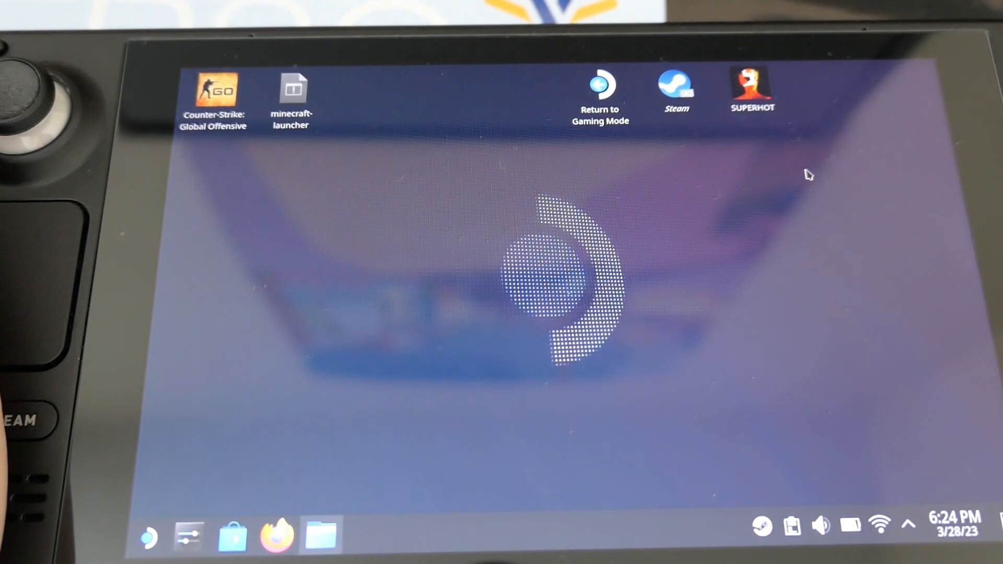
pyautogui.moveTo(333, 122)
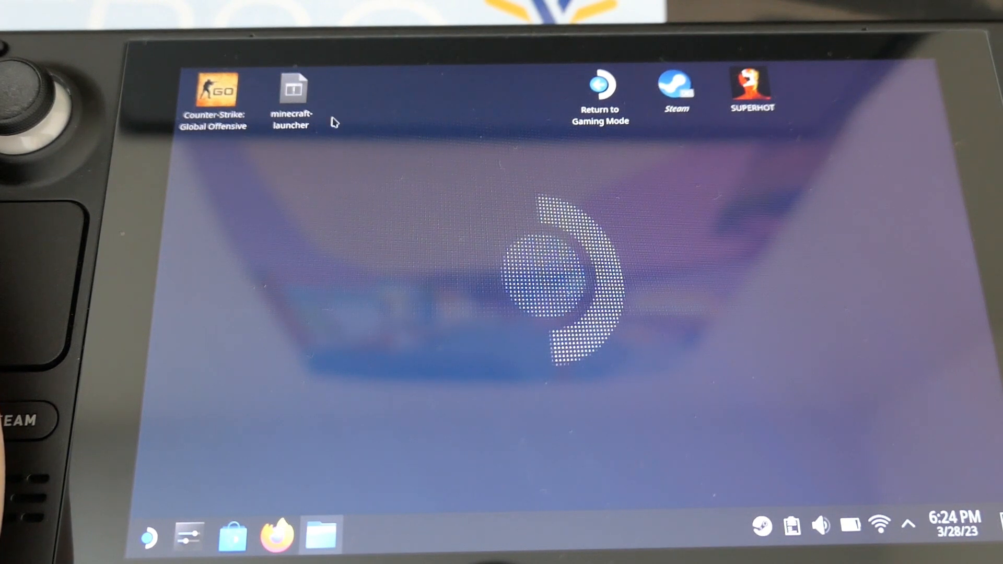
pyautogui.click(292, 92)
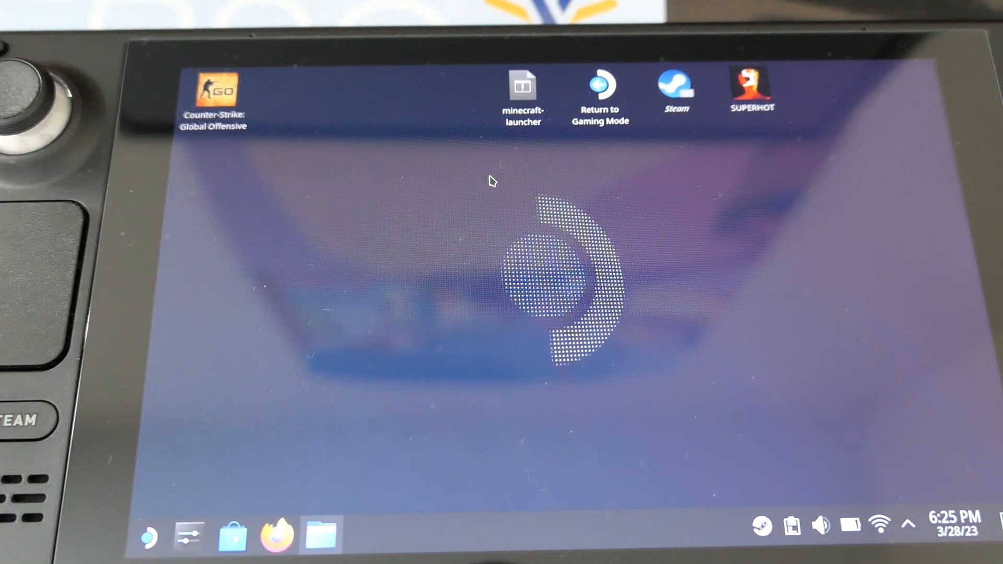
pyautogui.click(523, 86)
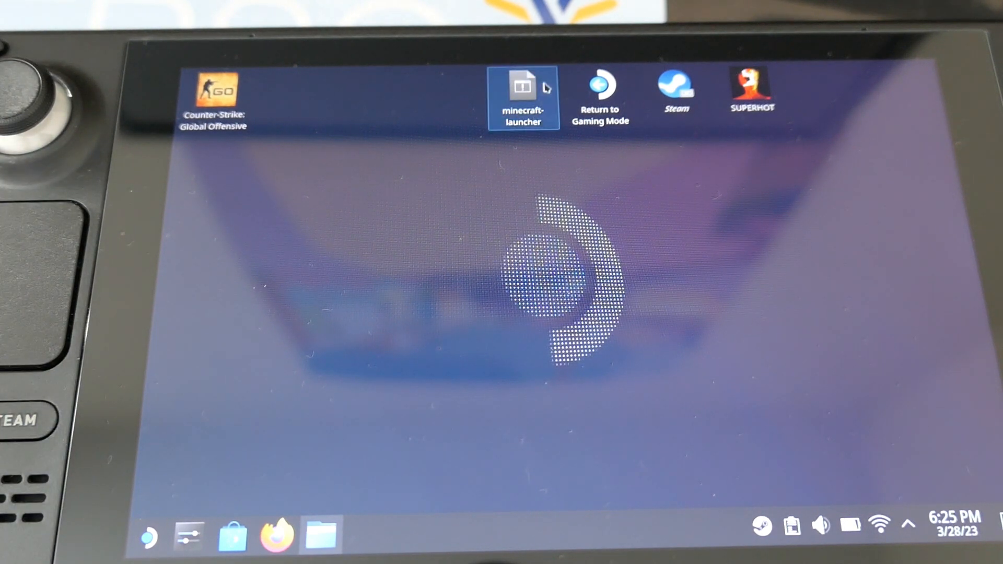
pyautogui.doubleClick(522, 86)
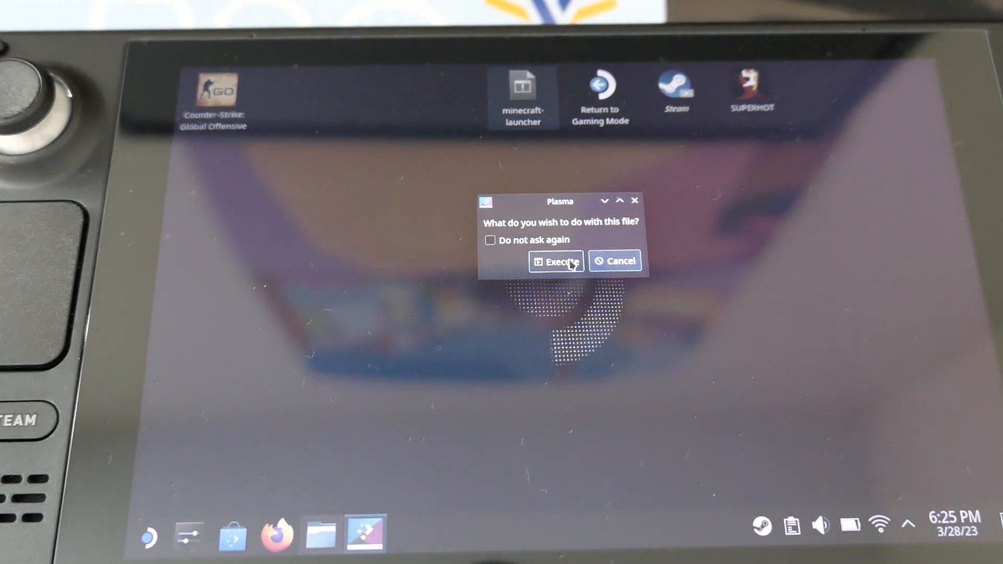
pyautogui.click(556, 261)
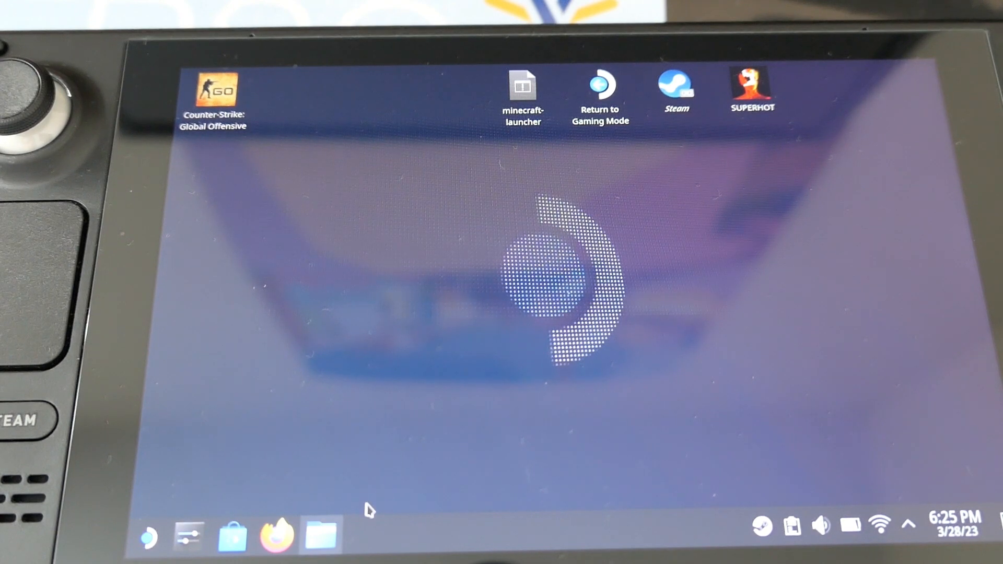
pyautogui.click(318, 547)
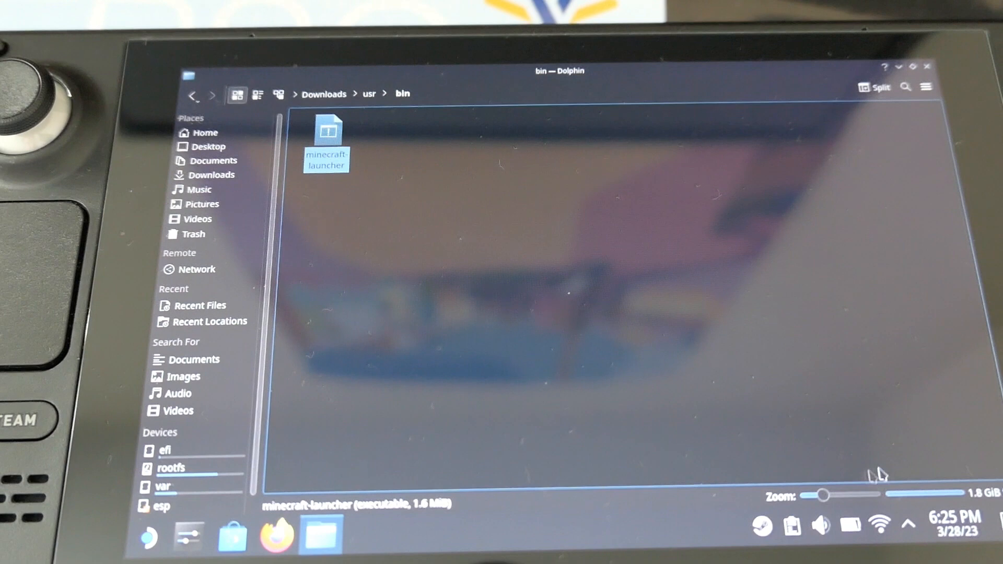
# Run minecraft-launcher from the bin folder so the Minecraft login screen appears.
pyautogui.doubleClick(327, 135)
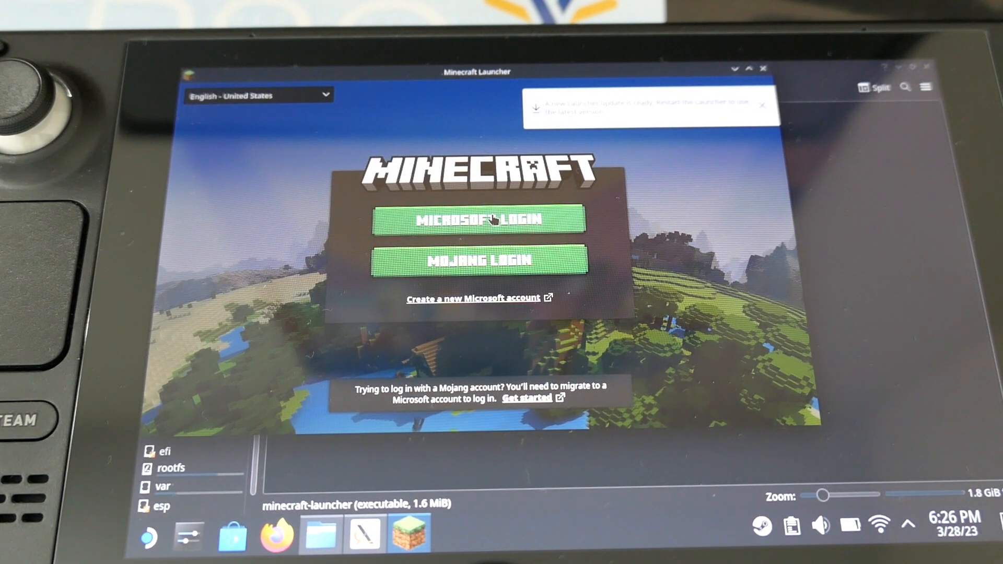
# Sign in via Microsoft Login and play Java Edition latest release 1.19.4.
pyautogui.click(481, 220)
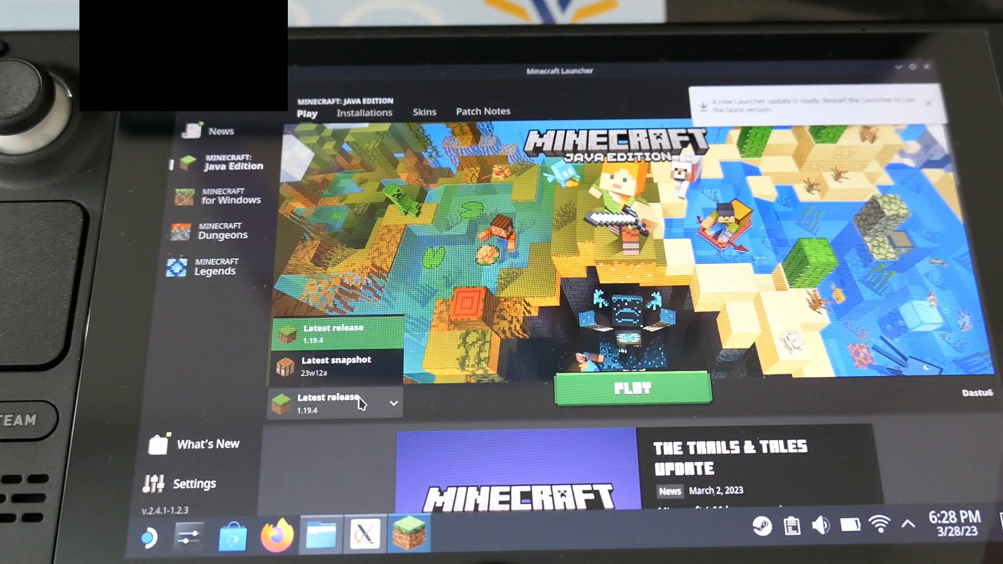
pyautogui.click(353, 404)
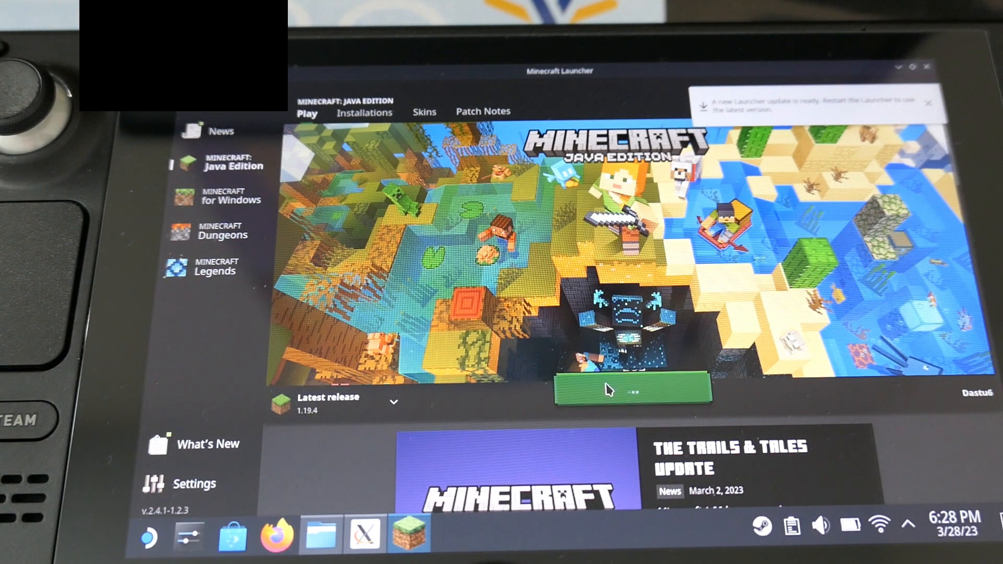
pyautogui.click(631, 391)
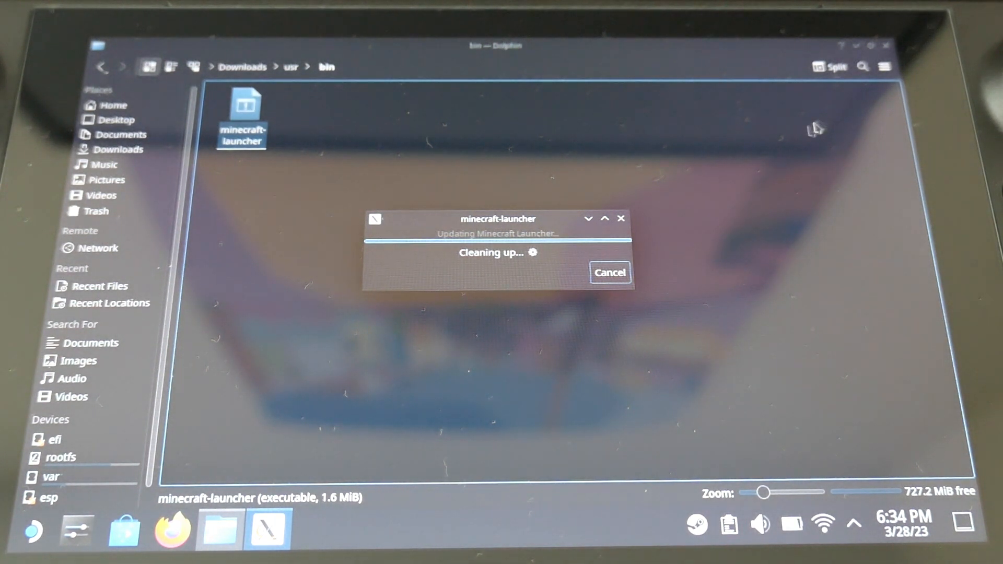
pyautogui.moveTo(498, 220)
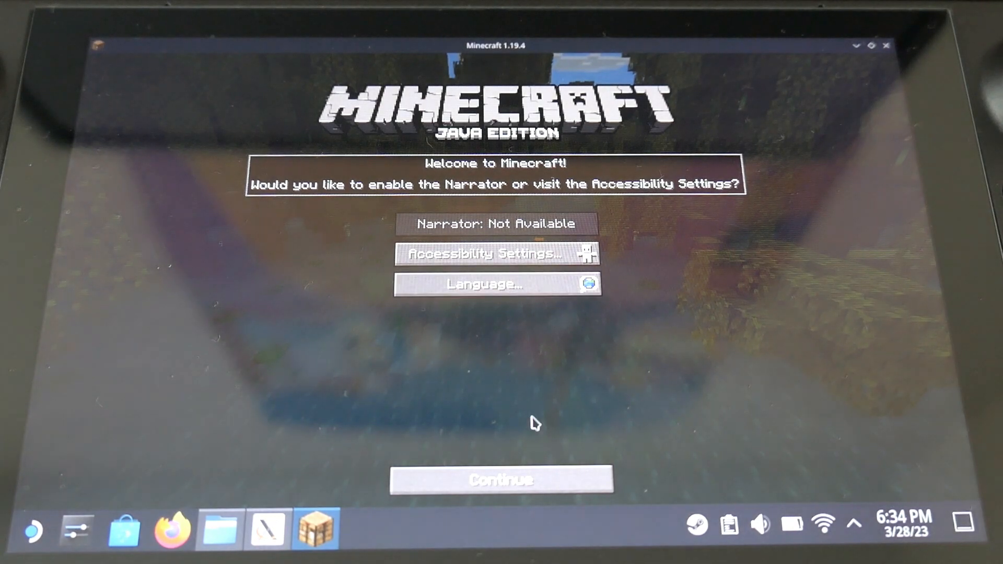
pyautogui.moveTo(498, 410)
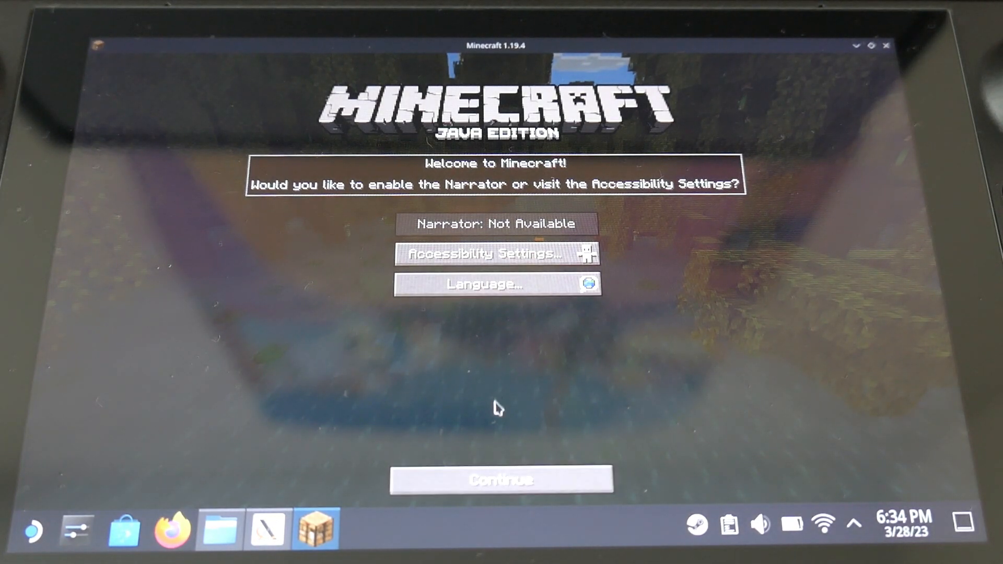
# Continue past the narrator and accessibility welcome prompt.
pyautogui.click(503, 482)
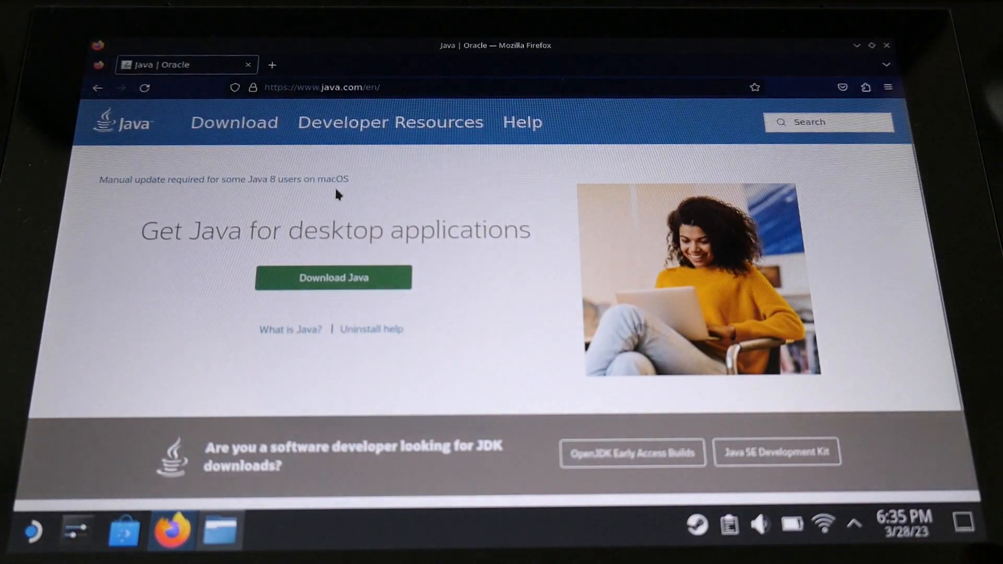
pyautogui.moveTo(342, 215)
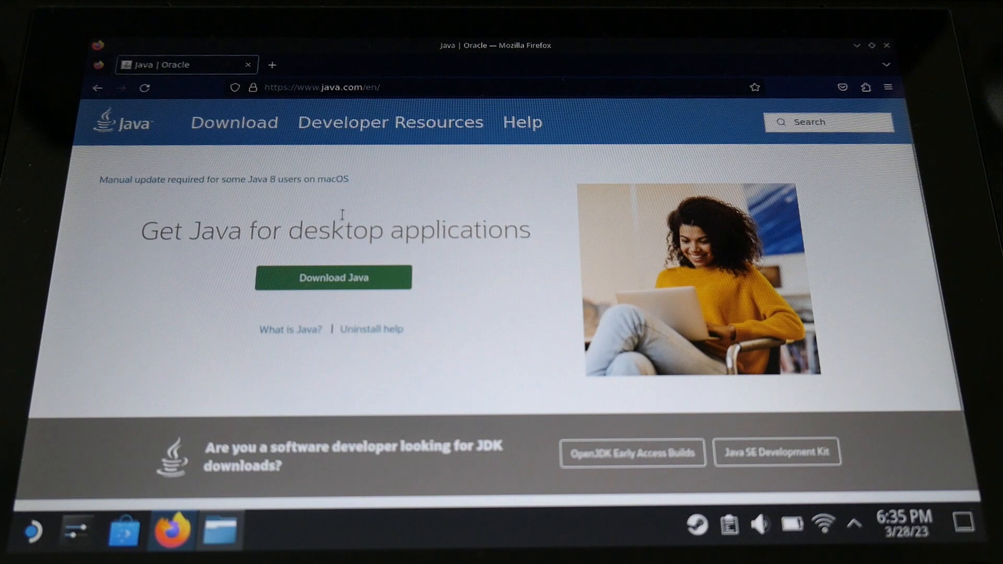
# From java.com's download page, start downloading the Linux x64 Java package.
pyautogui.click(334, 278)
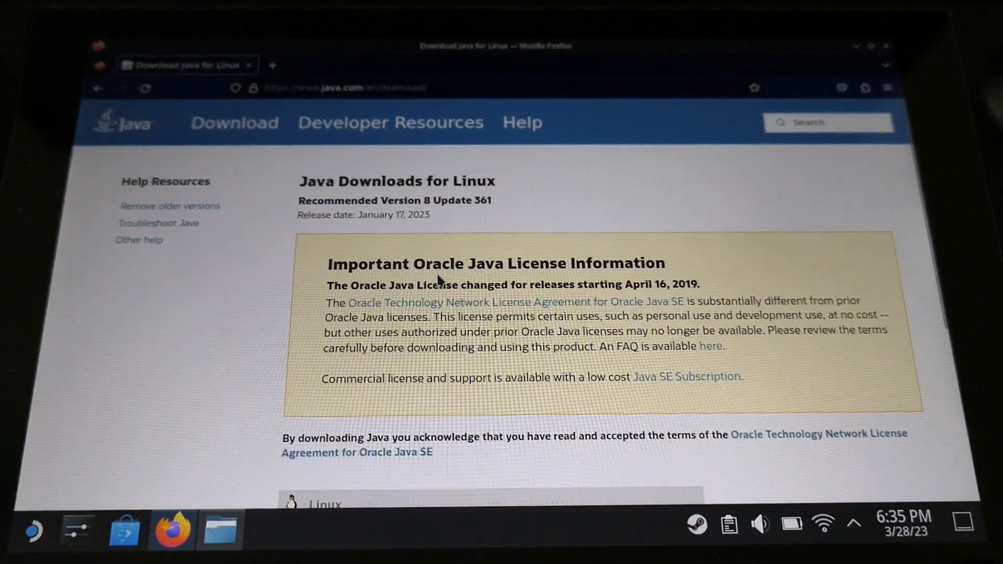
pyautogui.scroll(-3)
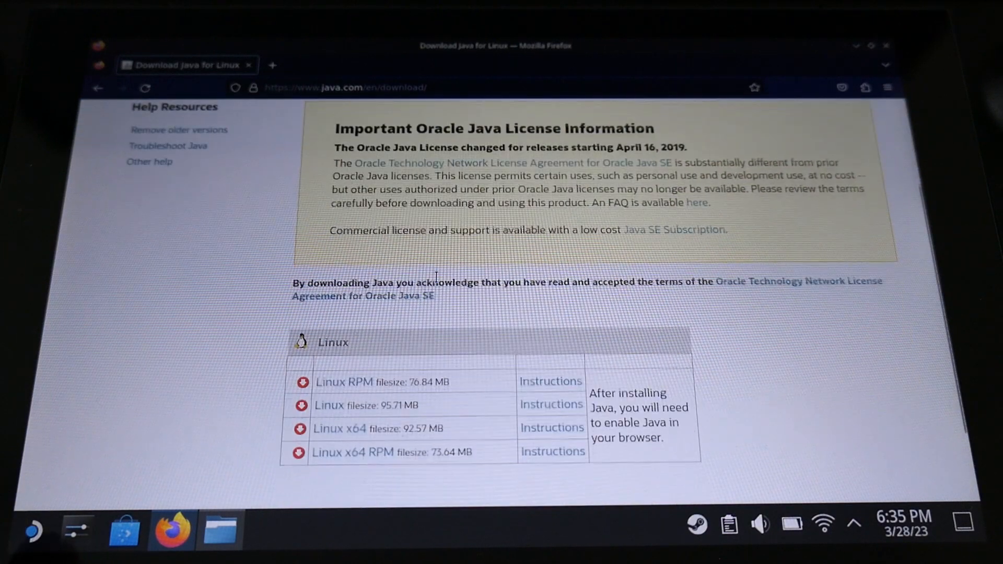
pyautogui.scroll(-3)
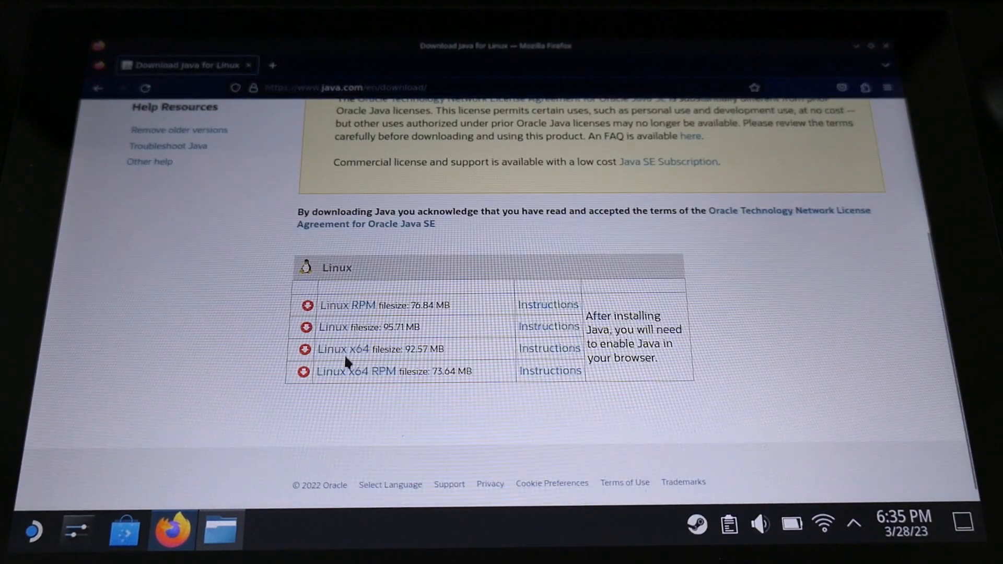
pyautogui.moveTo(347, 358)
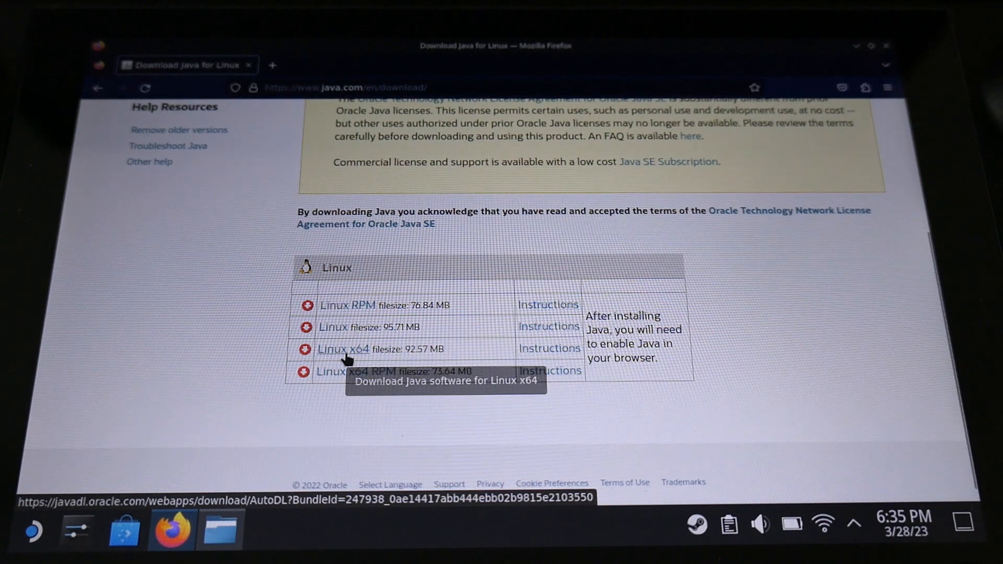
pyautogui.click(343, 349)
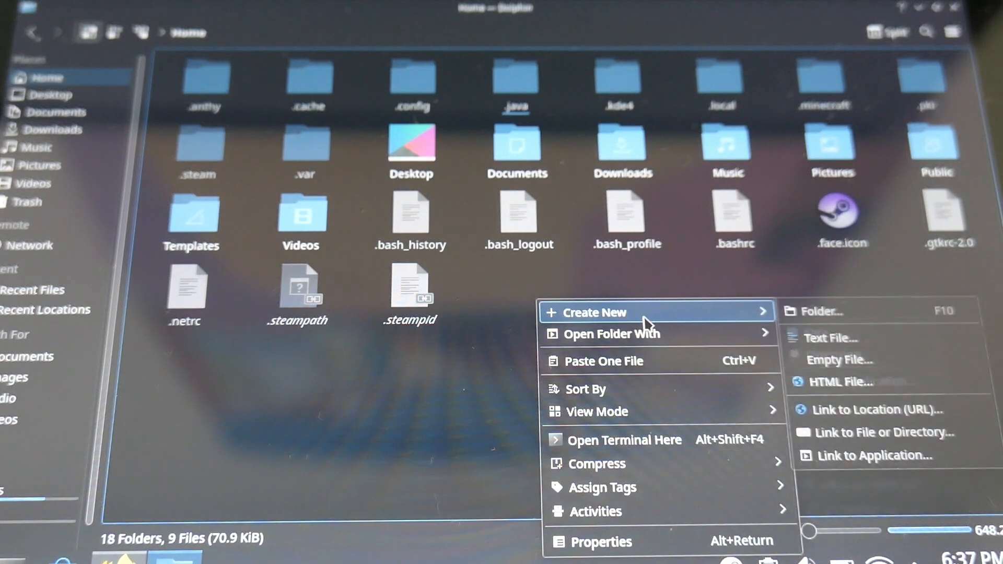
# Create a new folder named java in the home folder.
pyautogui.click(821, 312)
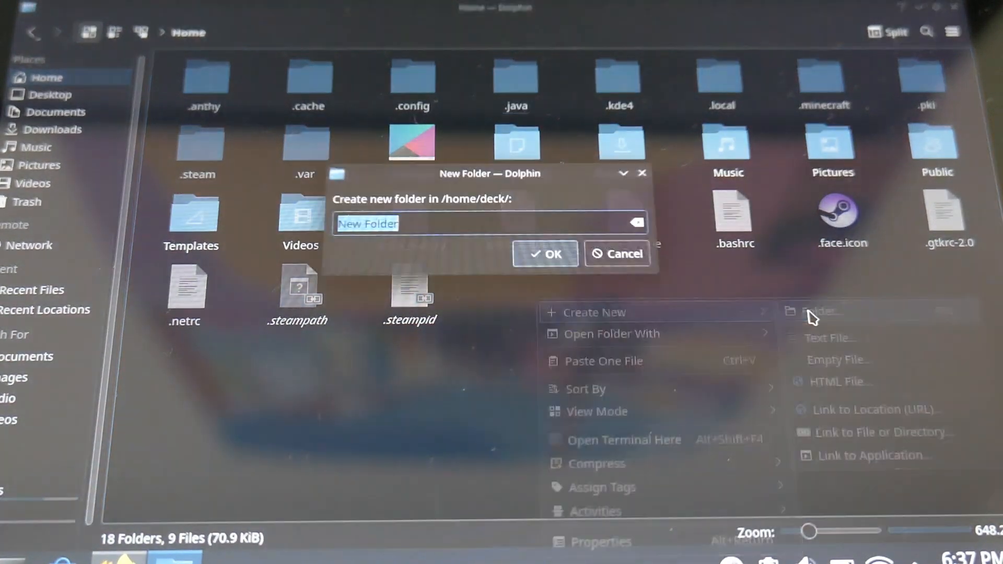
pyautogui.click(811, 313)
pyautogui.write('java')
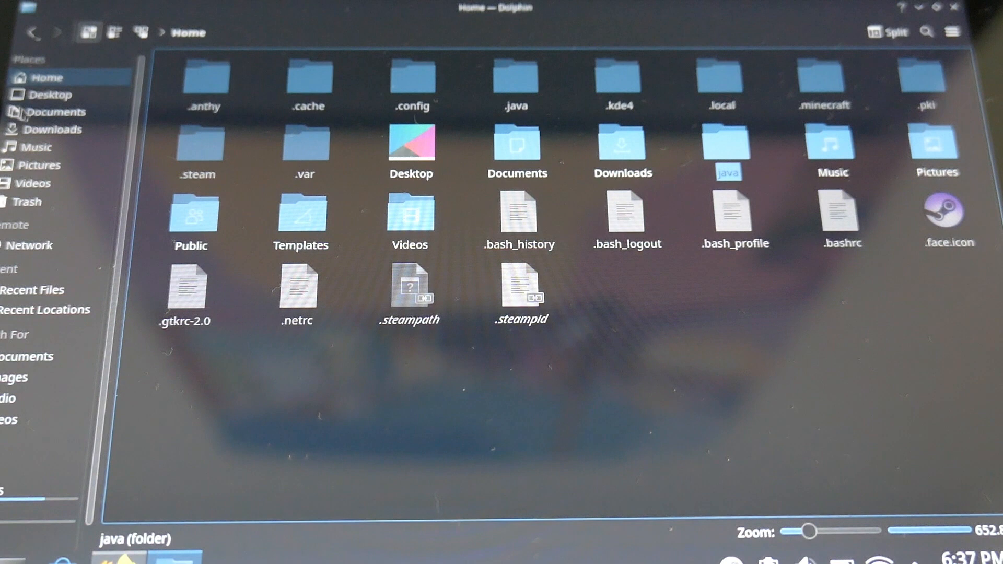
# Extract jre-8u361-linux-x64.tar.gz from Downloads into the Home/java folder.
pyautogui.click(57, 130)
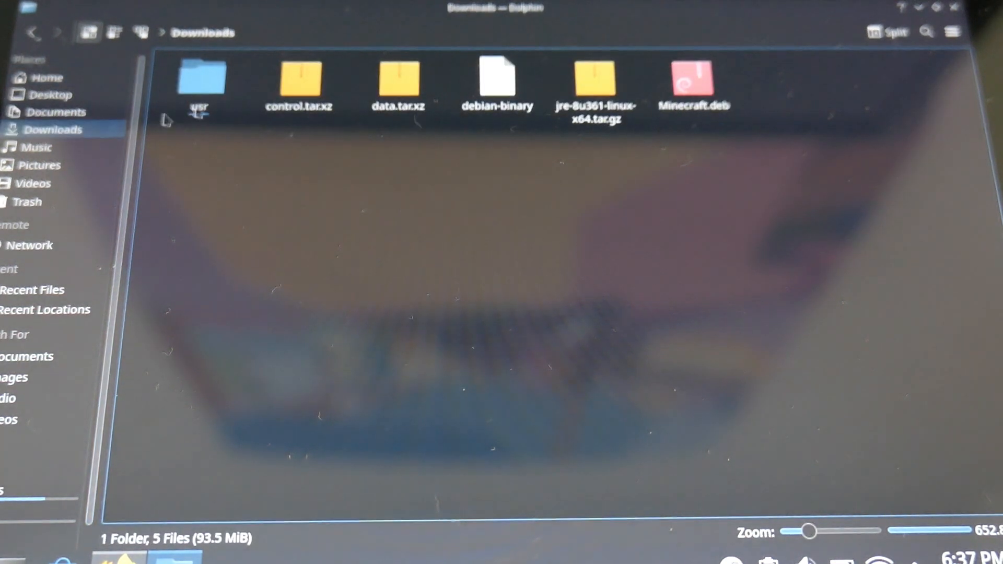
pyautogui.rightClick(590, 78)
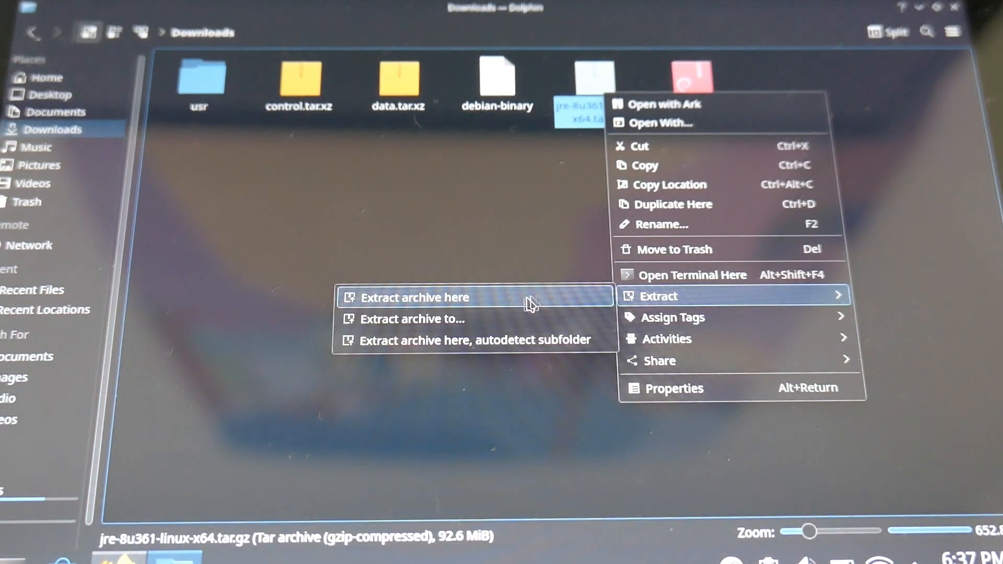
pyautogui.click(410, 318)
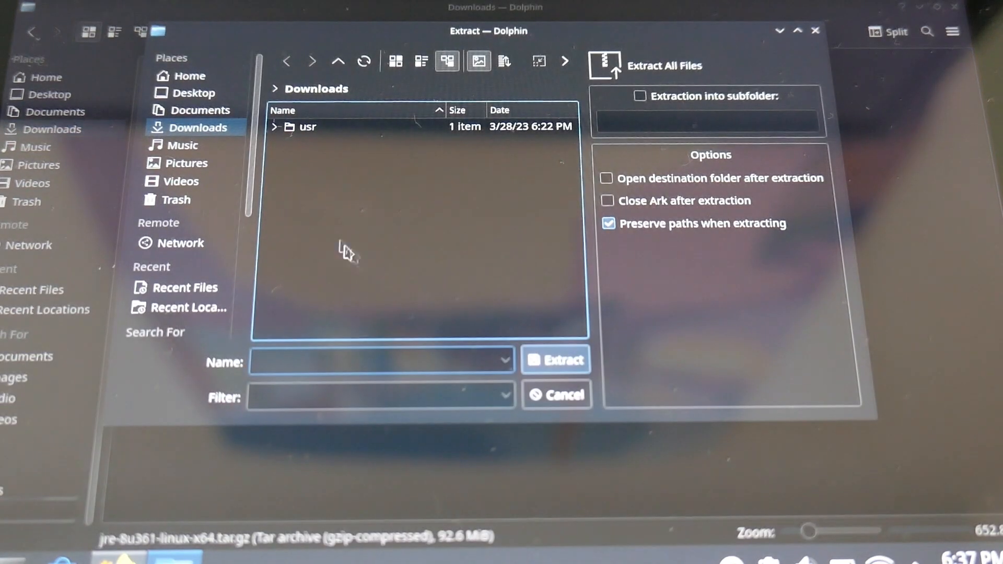
pyautogui.click(195, 92)
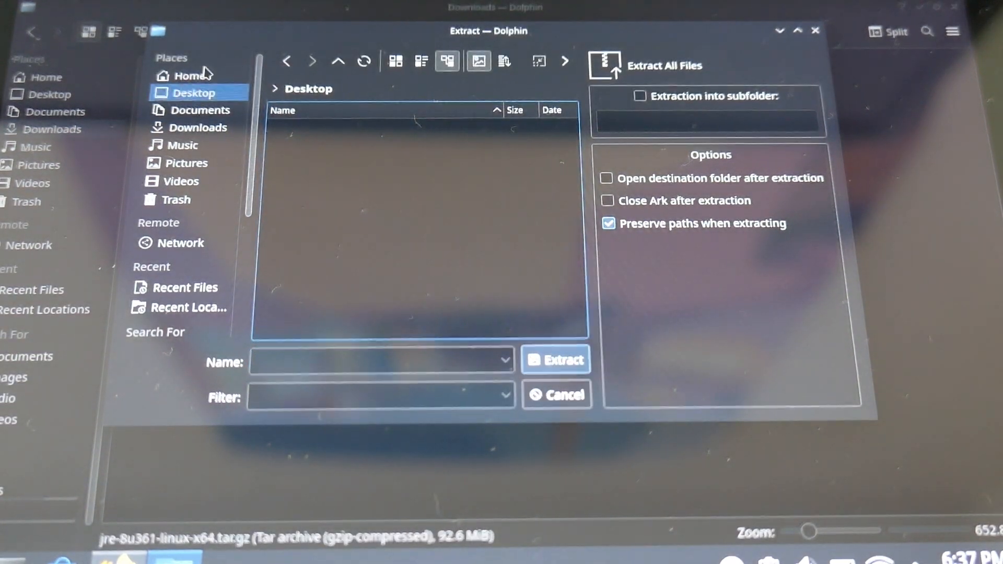
pyautogui.click(189, 76)
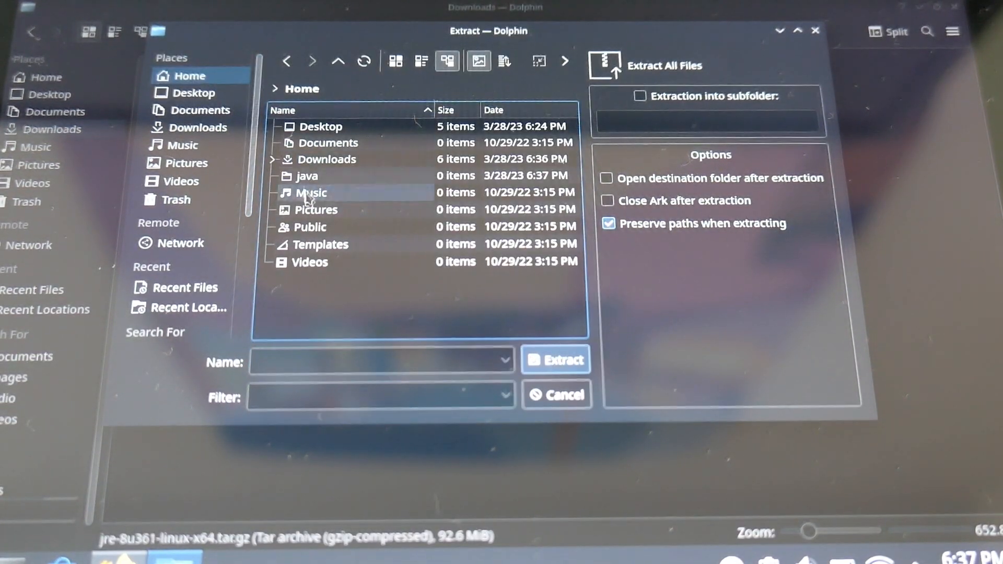
pyautogui.doubleClick(308, 175)
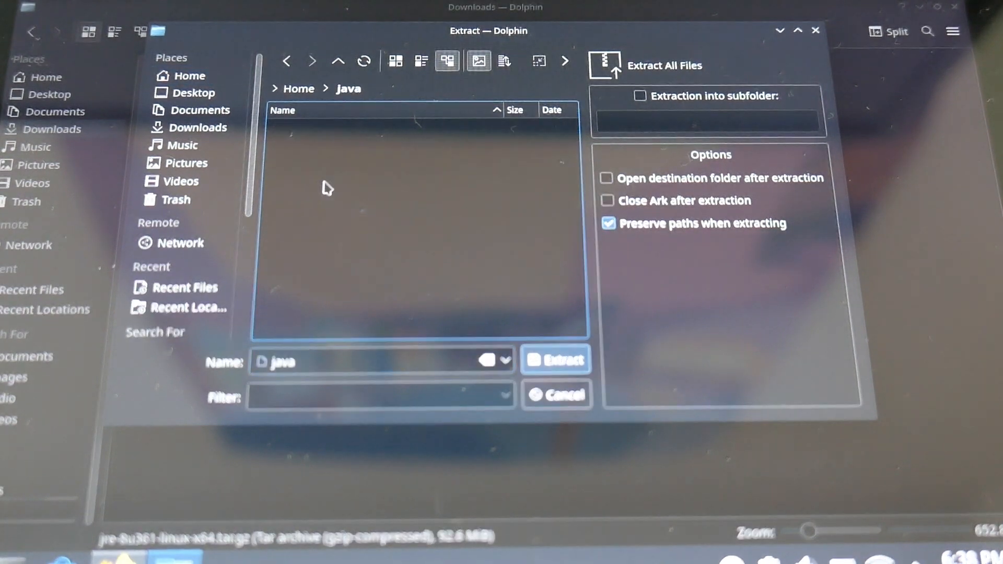
pyautogui.click(556, 359)
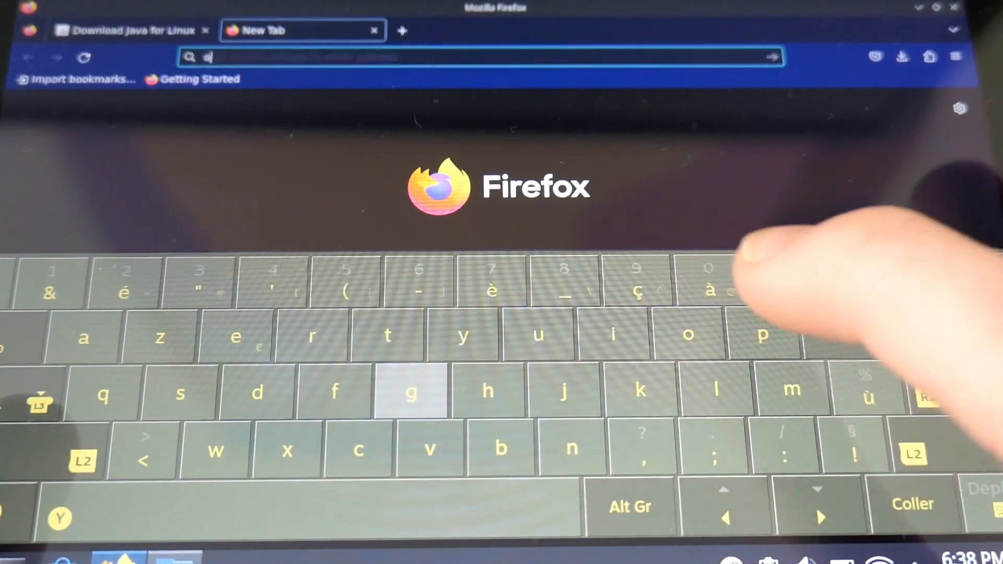
# Go to optifine.net, list all versions and pick the download for Minecraft 1.19.4.
pyautogui.write('optifine.net/home')
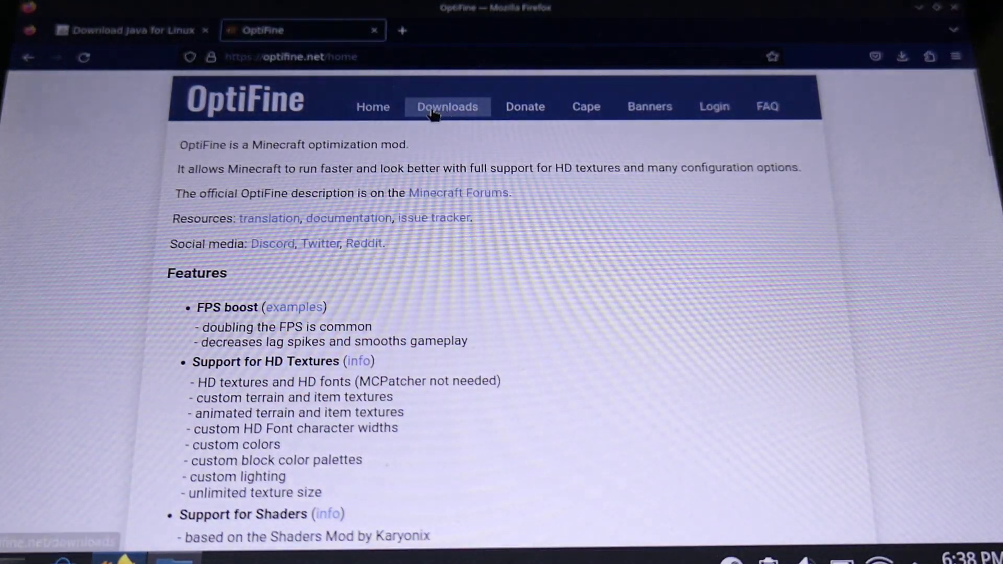
pyautogui.click(447, 107)
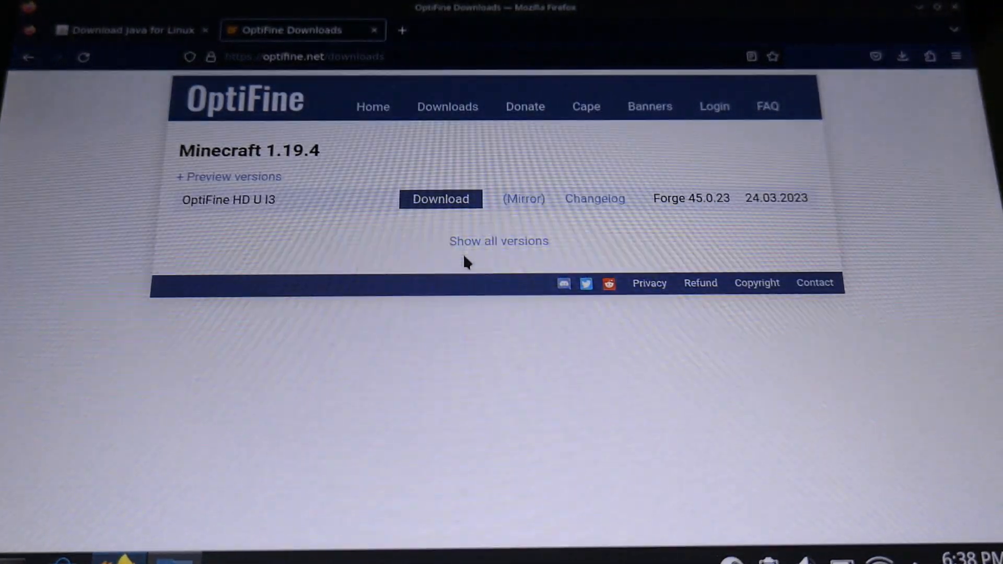
pyautogui.click(500, 241)
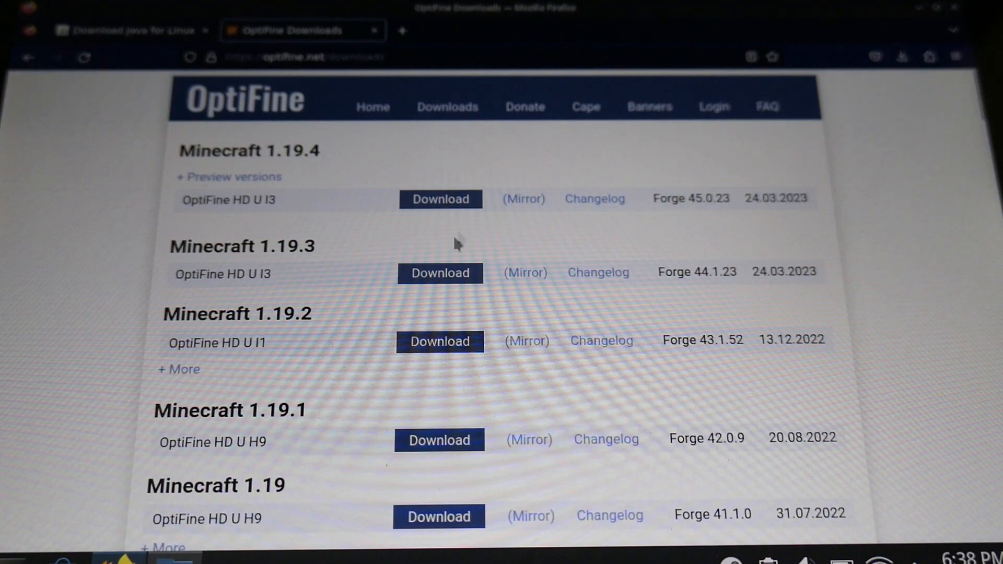
pyautogui.moveTo(440, 202)
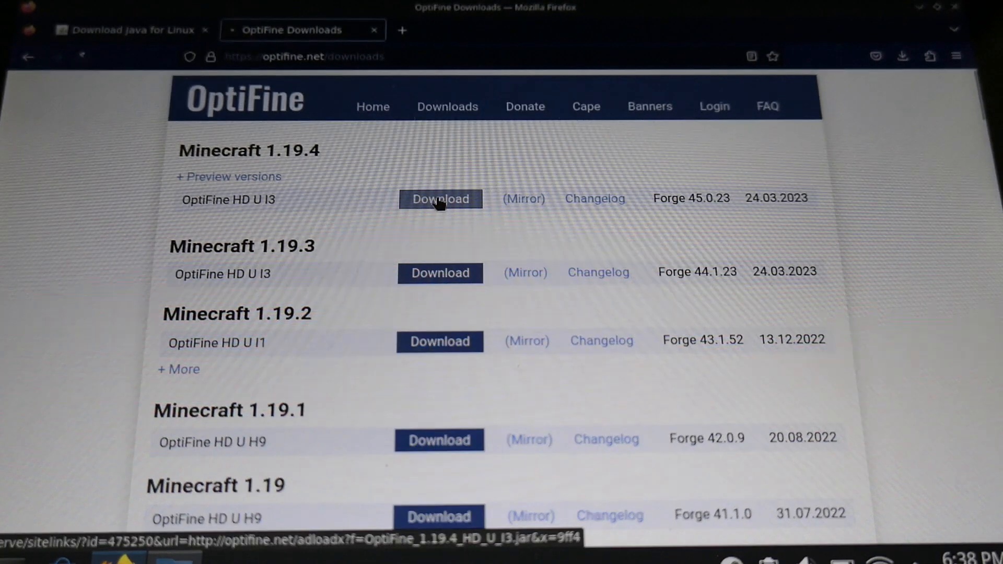
pyautogui.click(440, 198)
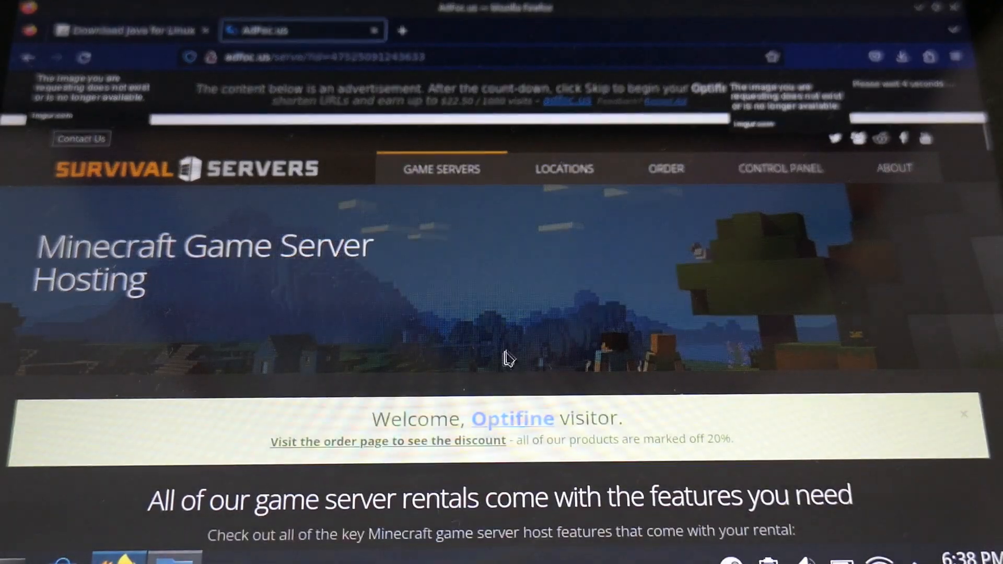
# Skip the advertisement and download the OptiFine 1.19.4 HD U I3 jar.
pyautogui.scroll(-3)
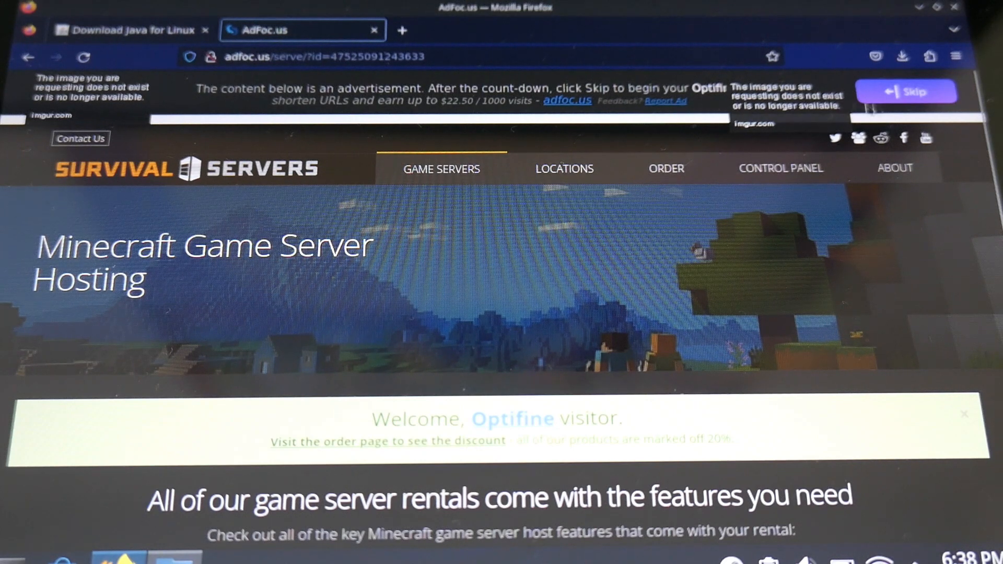
pyautogui.click(907, 91)
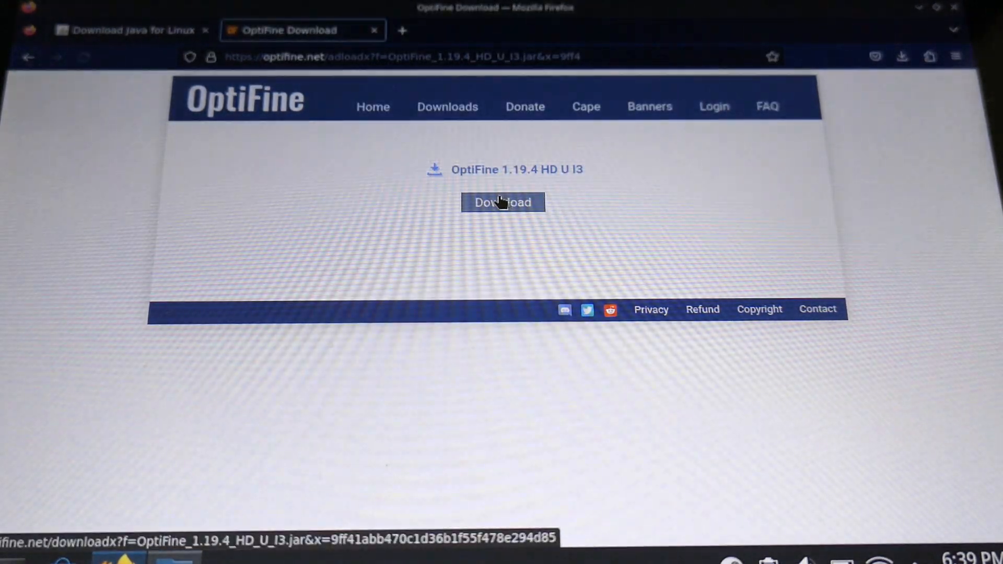
pyautogui.click(503, 202)
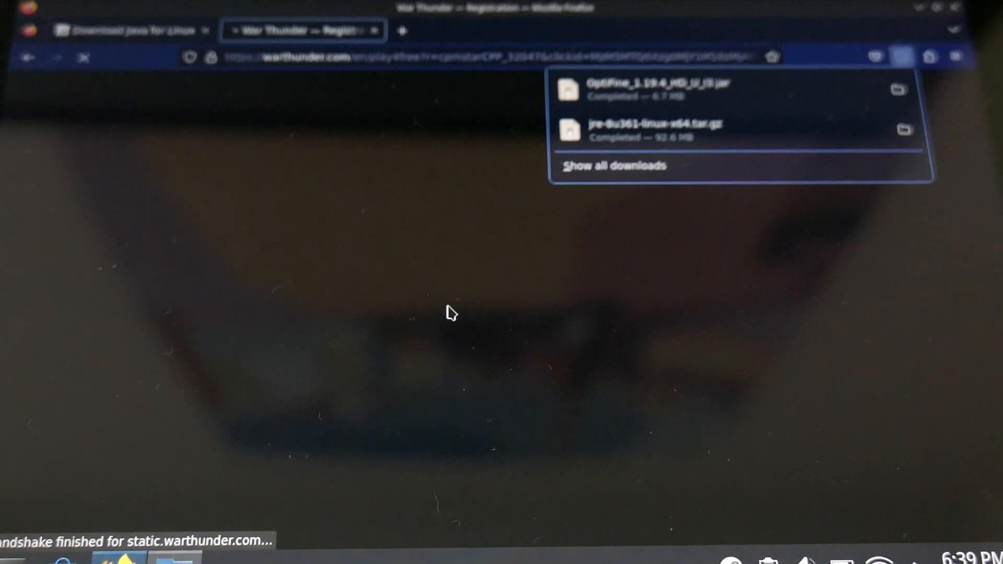
pyautogui.click(131, 29)
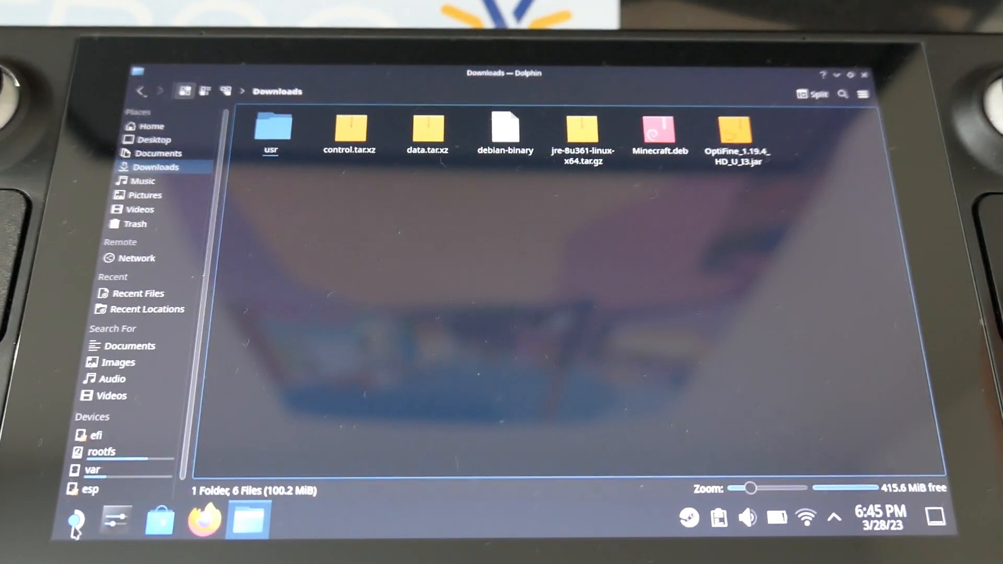
# Start Konsole from the application launcher and confirm the successful OptiFine installation.
pyautogui.click(76, 527)
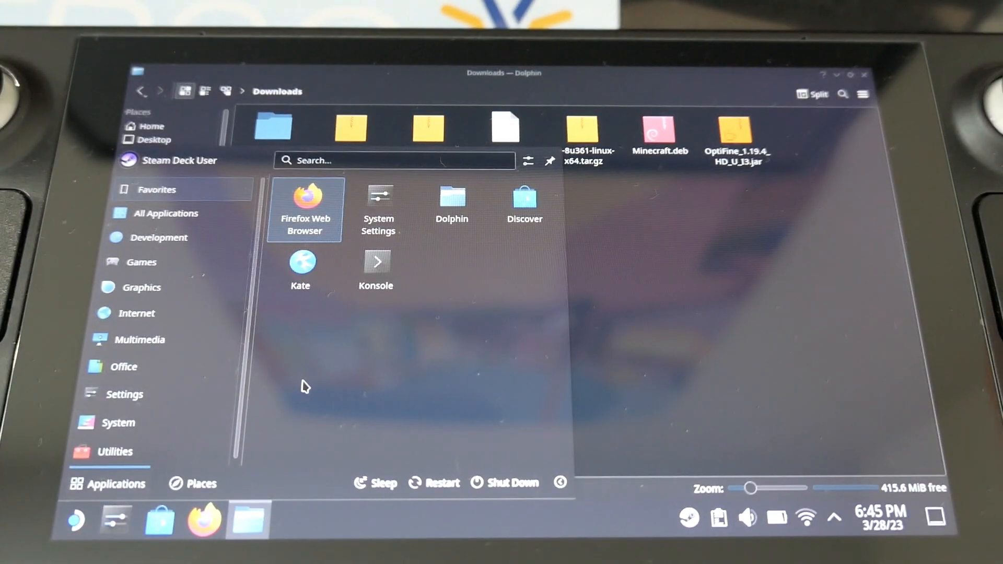
pyautogui.click(249, 523)
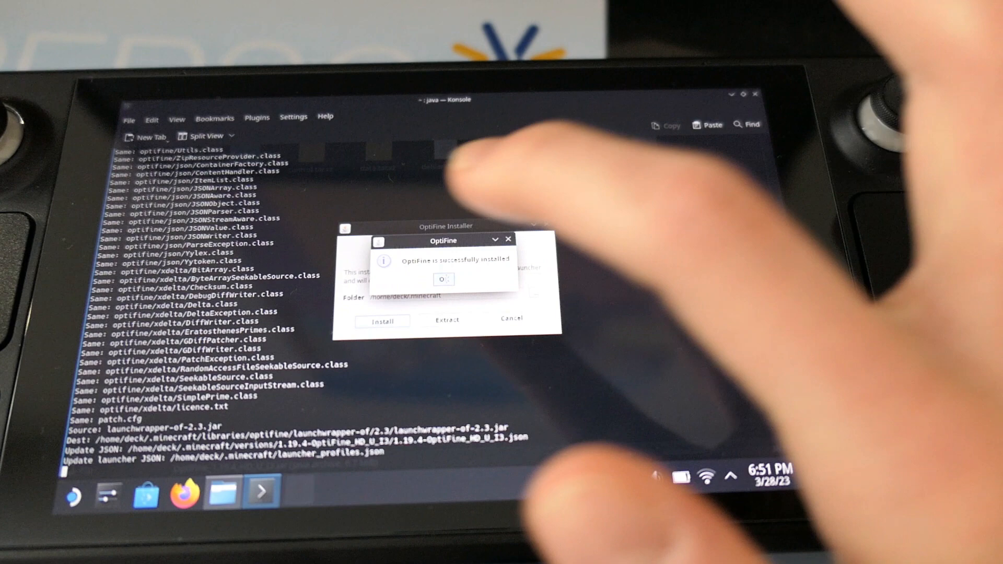
pyautogui.click(444, 279)
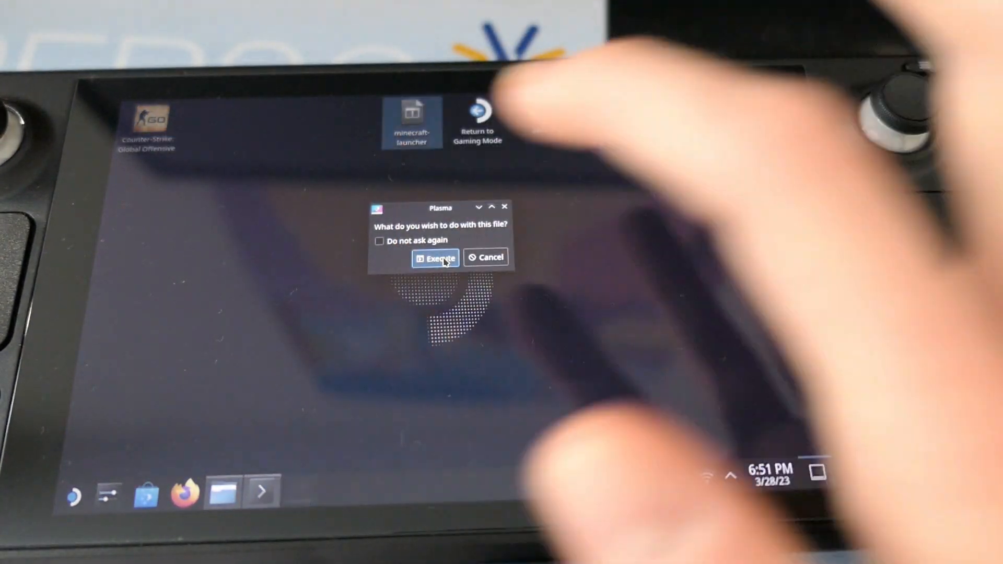
# Execute the minecraft-launcher file from the desktop via the Plasma prompt.
pyautogui.click(435, 257)
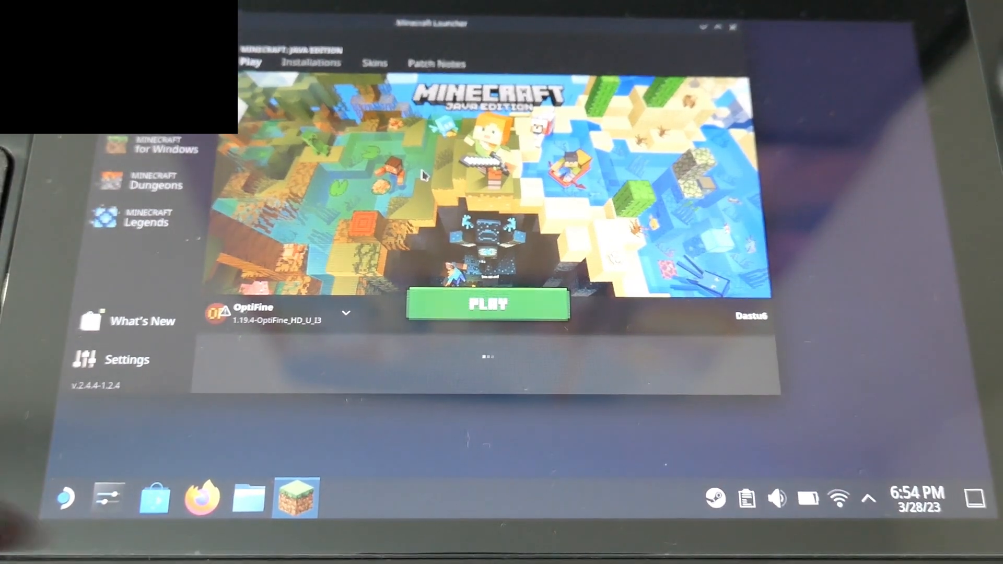
# Play Minecraft 1.19.4 with the OptiFine profile and go to Options on the title screen.
pyautogui.click(347, 314)
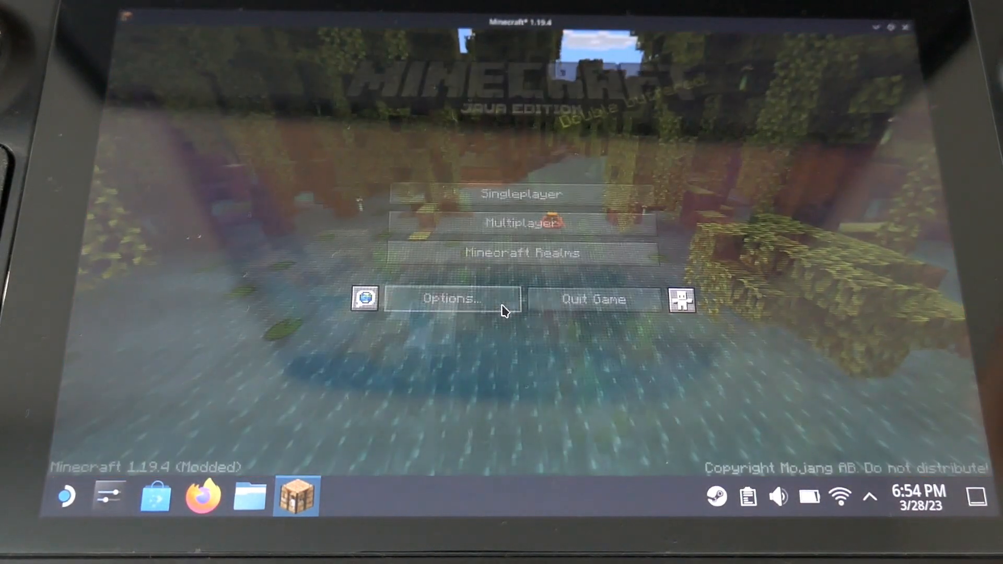
pyautogui.click(198, 503)
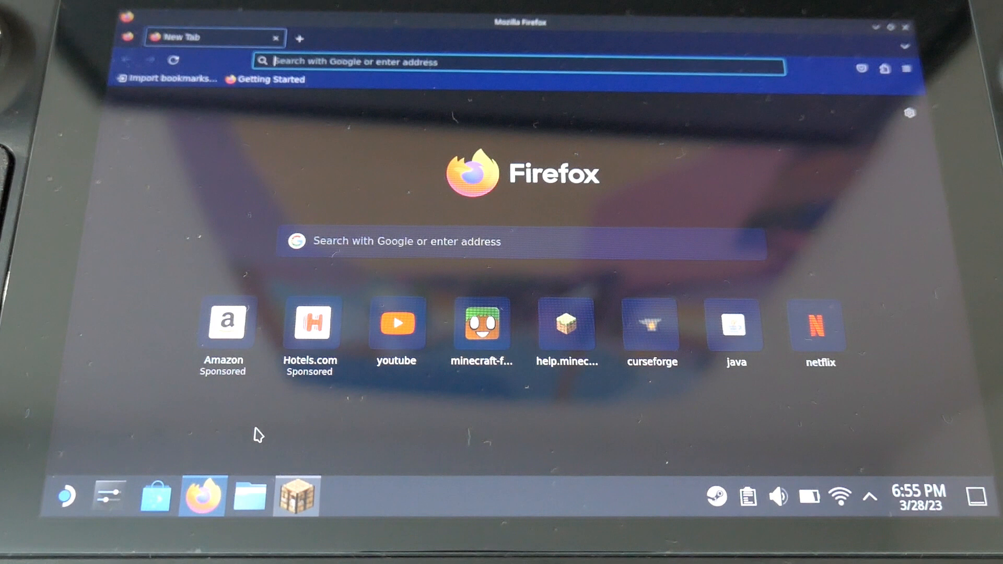
pyautogui.moveTo(275, 200)
pyautogui.write('sil')
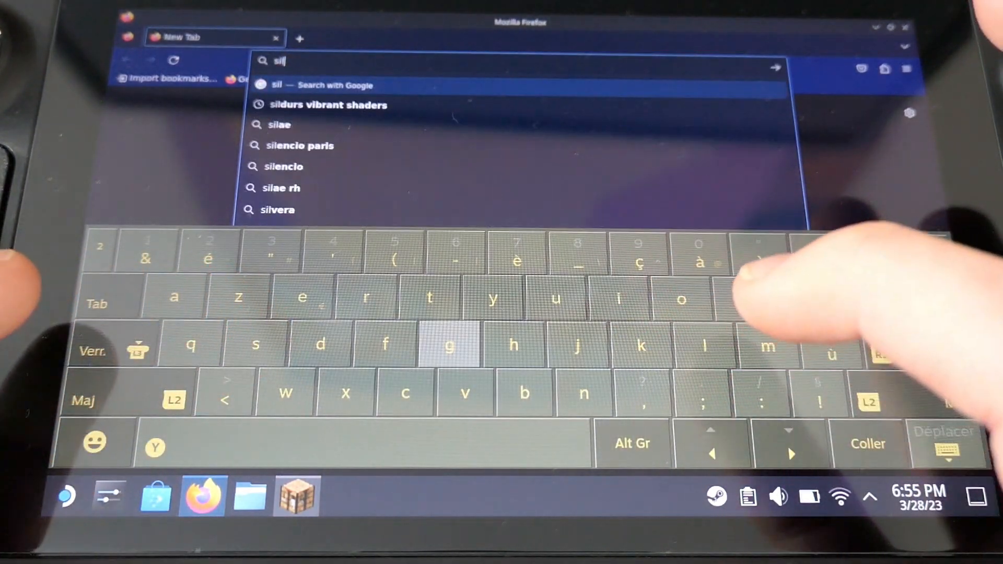
# Search 'sildurs vibrant shaders', reach the Minecraft-France page and follow its CurseForge download link.
pyautogui.click(324, 105)
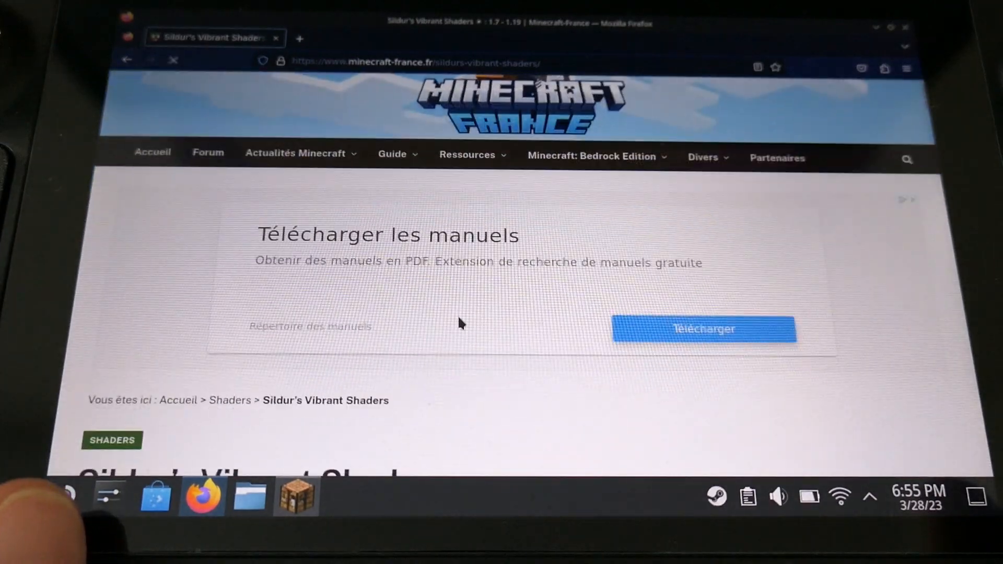
pyautogui.scroll(-3)
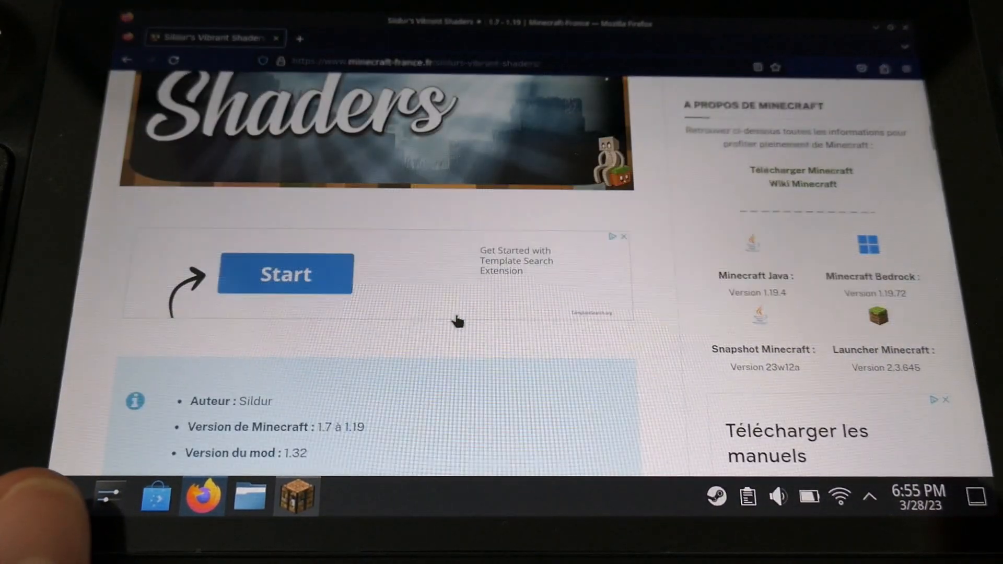
pyautogui.scroll(-3)
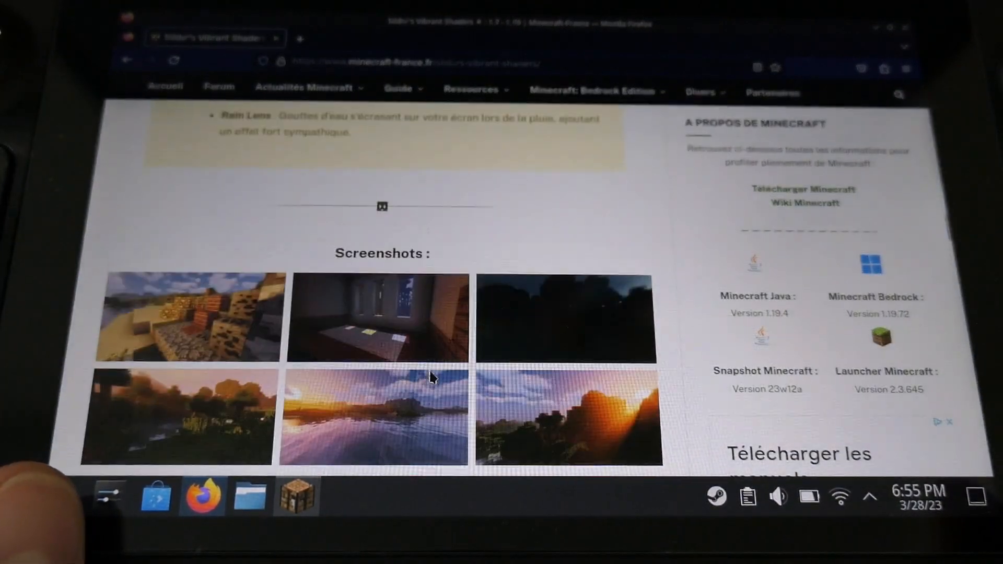
pyautogui.scroll(-3)
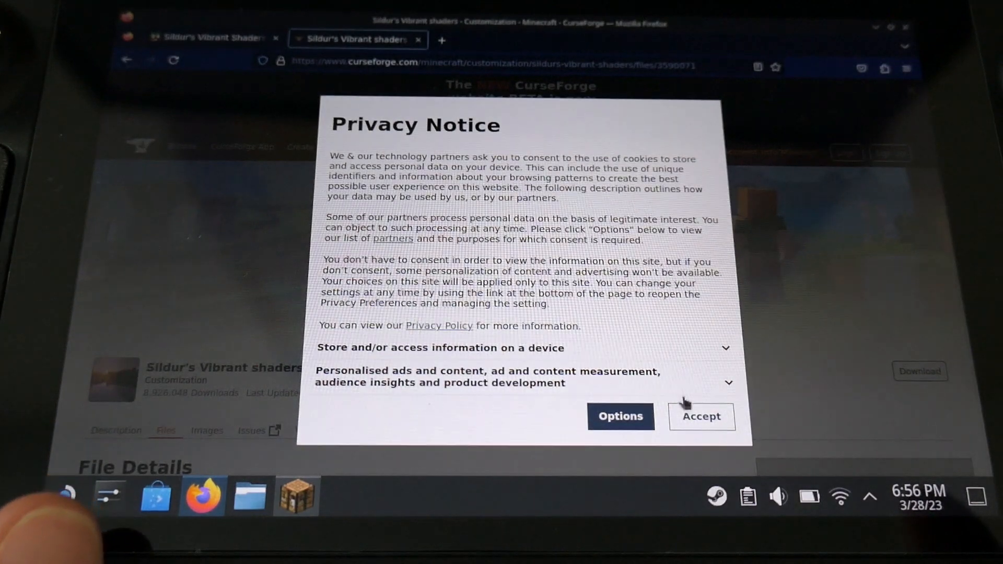
# Accept the CurseForge privacy notice and download Sildur's Vibrant Shaders v1.32 Medium.zip.
pyautogui.click(702, 416)
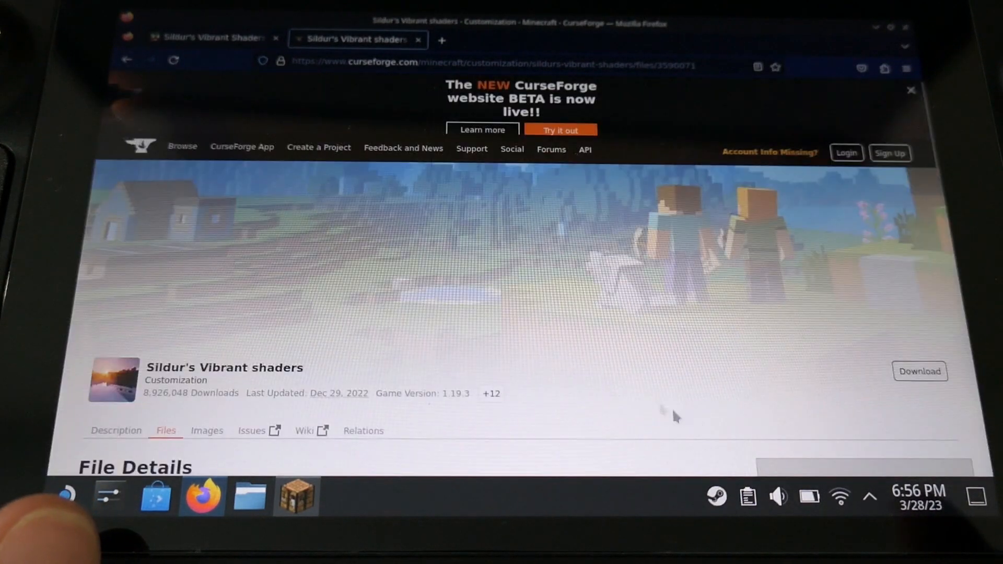
pyautogui.scroll(-3)
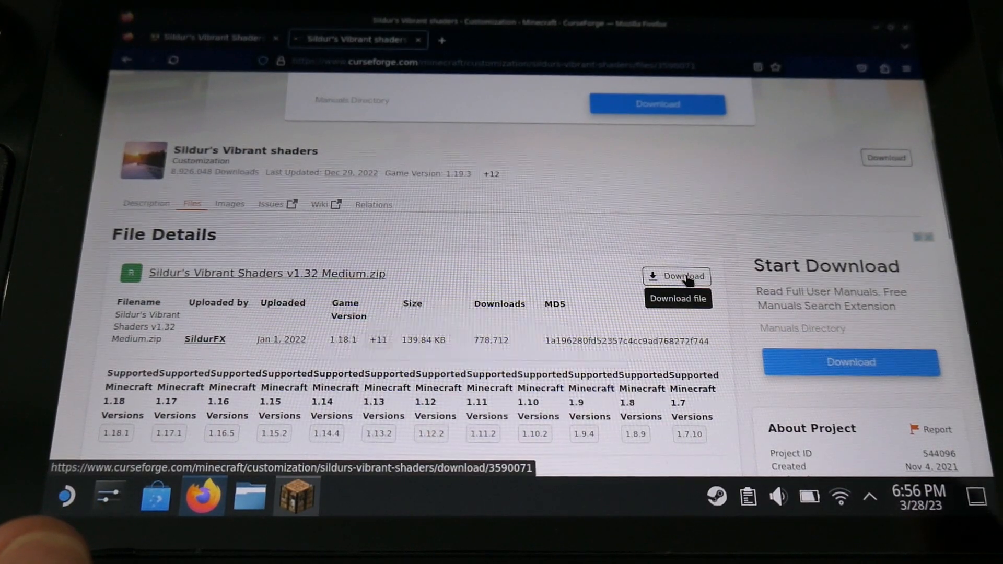
pyautogui.click(677, 276)
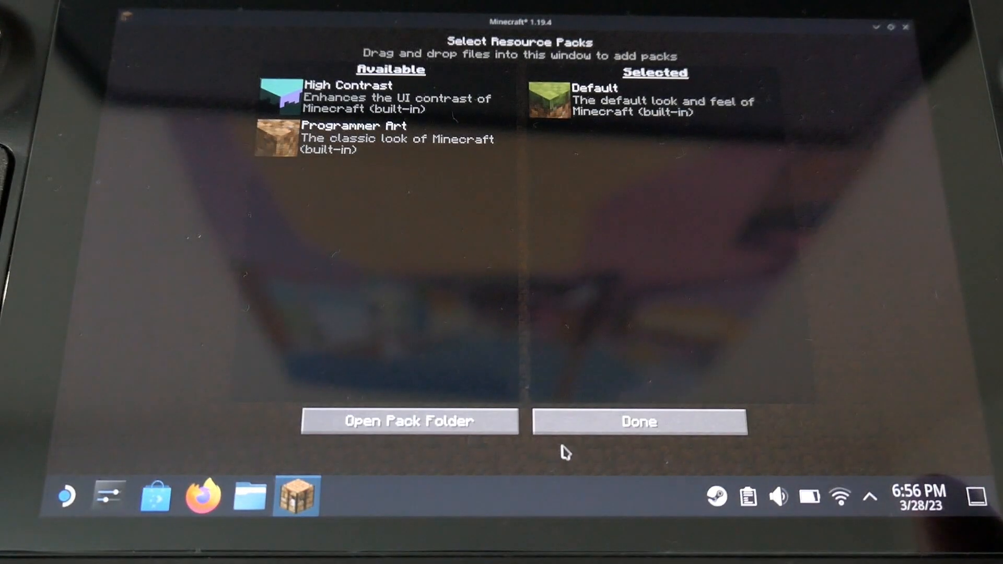
# Copy Sildur's Vibrant Shaders v1.32 Medium.zip from Downloads and paste it into .minecraft/shaderpacks.
pyautogui.click(642, 421)
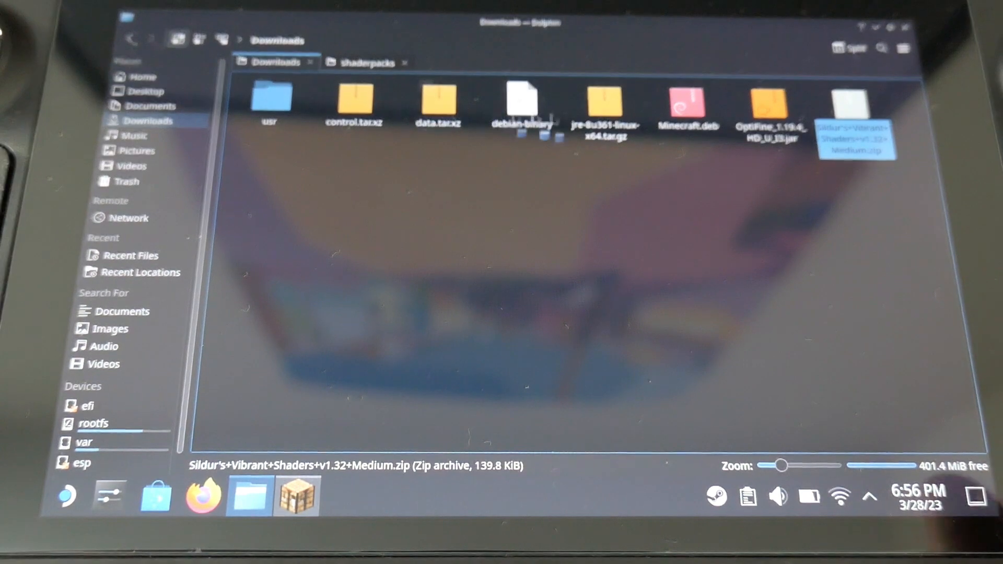
pyautogui.rightClick(851, 120)
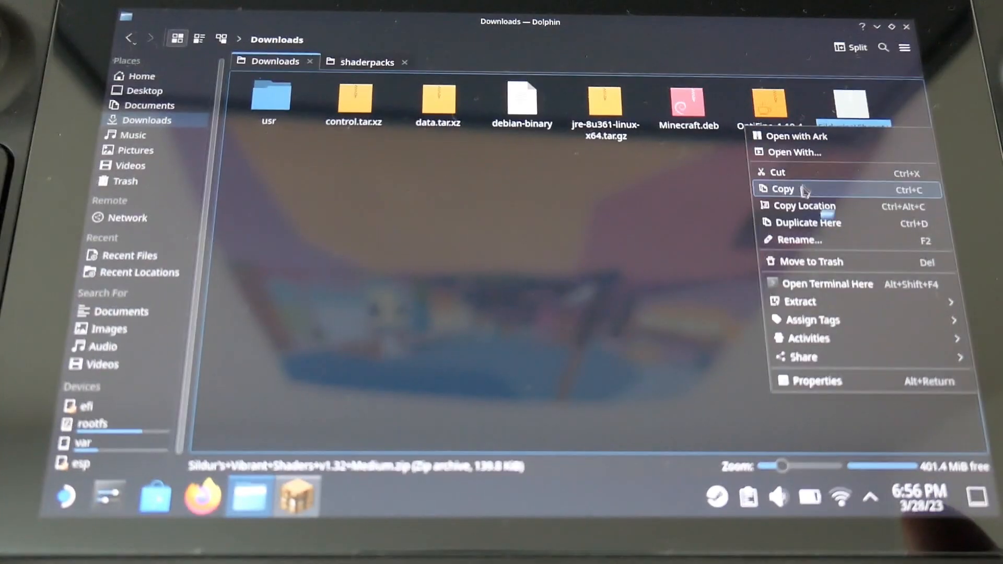
pyautogui.click(783, 188)
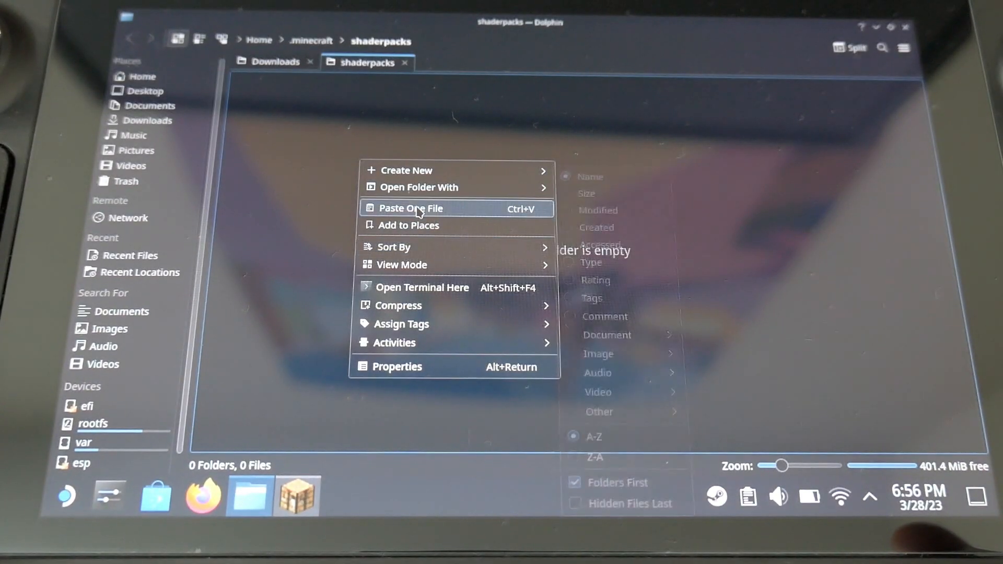
pyautogui.click(410, 208)
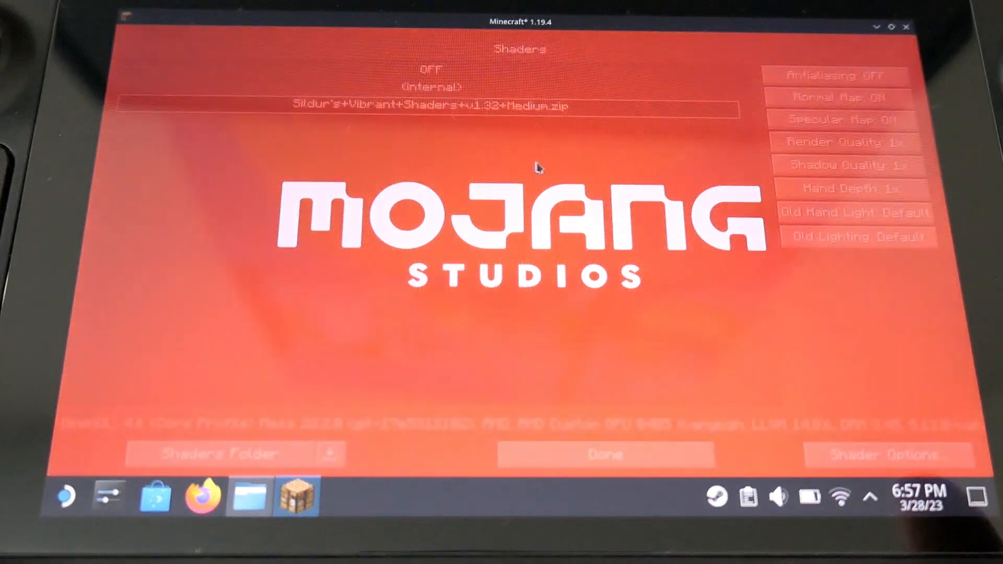
# Leave the Shaders and Video Settings screens via Done and switch back to Firefox.
pyautogui.click(604, 455)
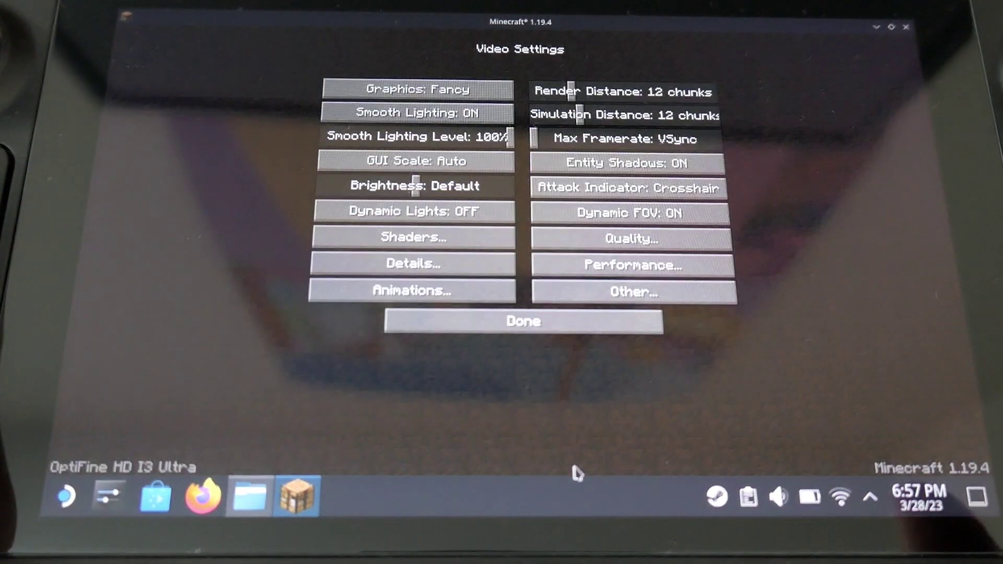
pyautogui.click(525, 322)
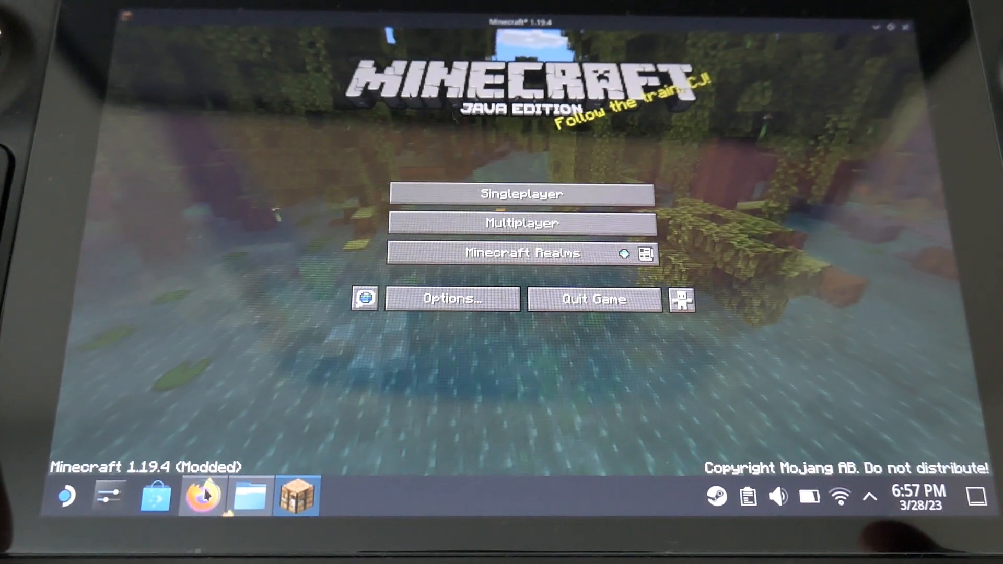
pyautogui.click(200, 501)
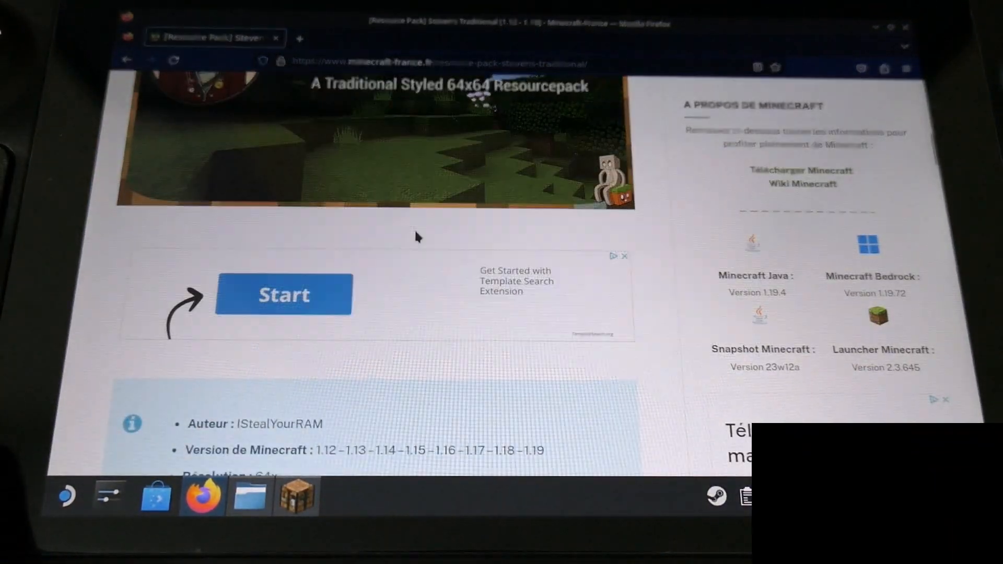
# Download the [1.19] Steven's Traditional [64x] pack from the Minecraft-France page.
pyautogui.scroll(-3)
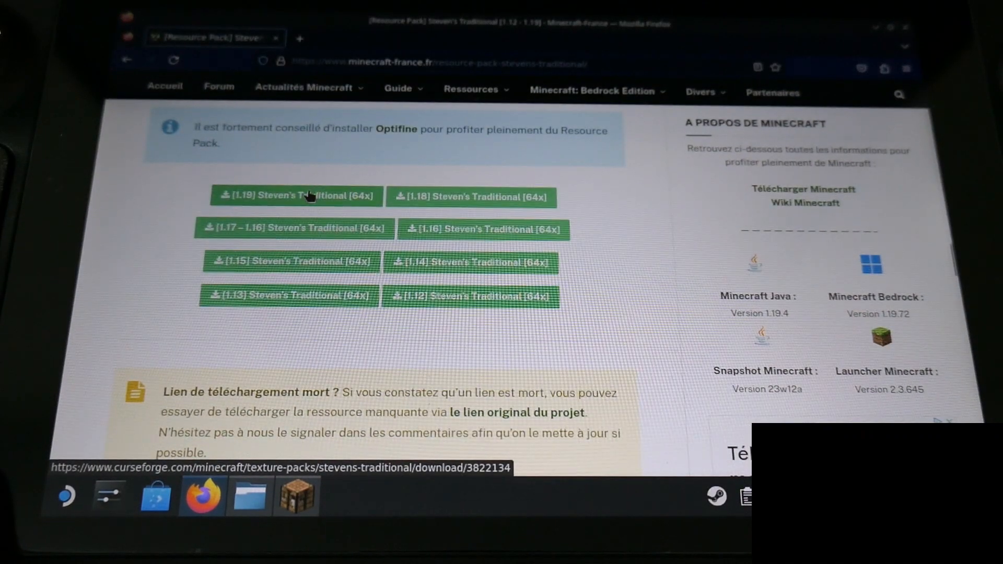
pyautogui.click(297, 195)
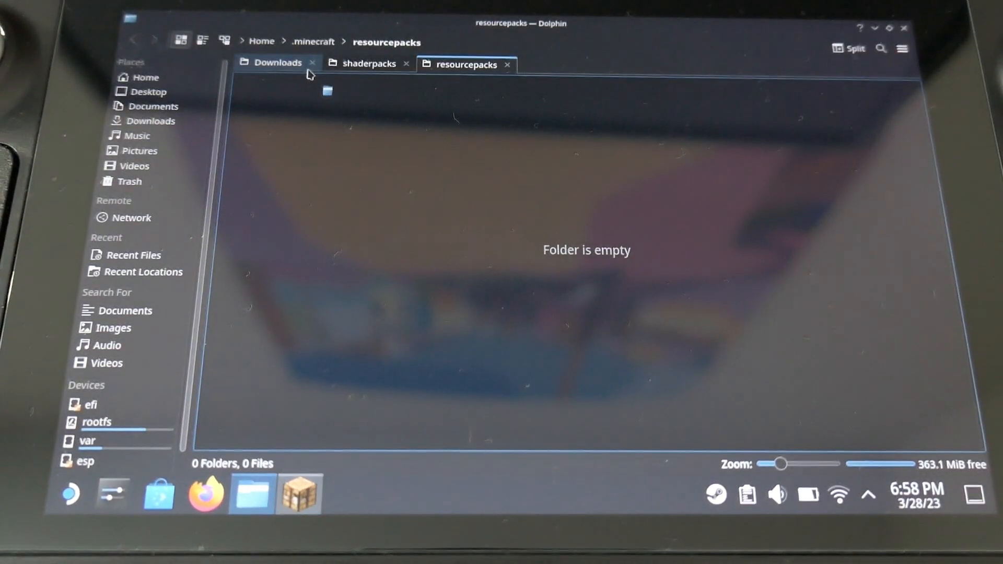
# Go back to the Downloads tab holding the Steven's Traditional zip.
pyautogui.click(278, 63)
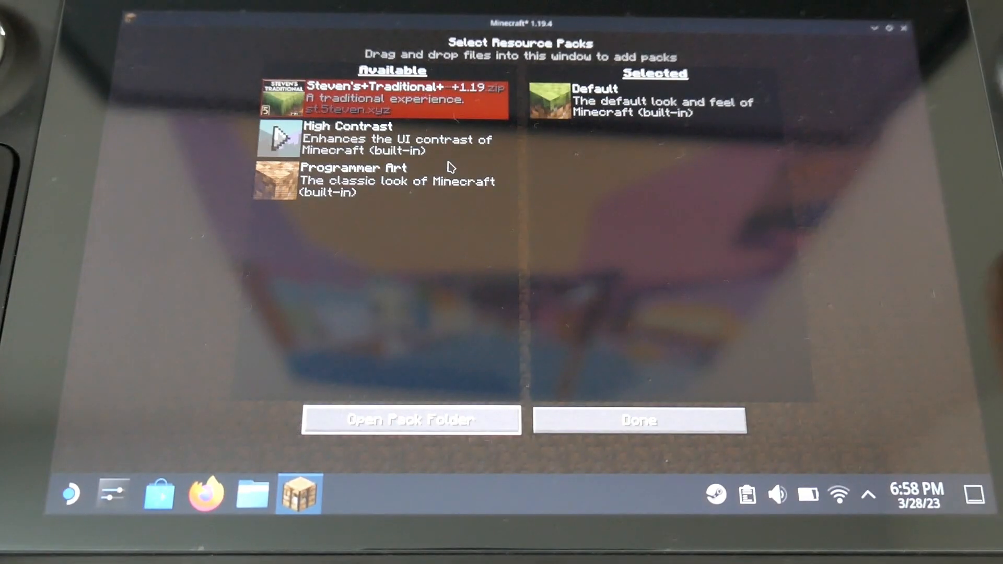
# Move Steven's Traditional to Selected, accept the older-version warning and return to the title screen.
pyautogui.click(390, 96)
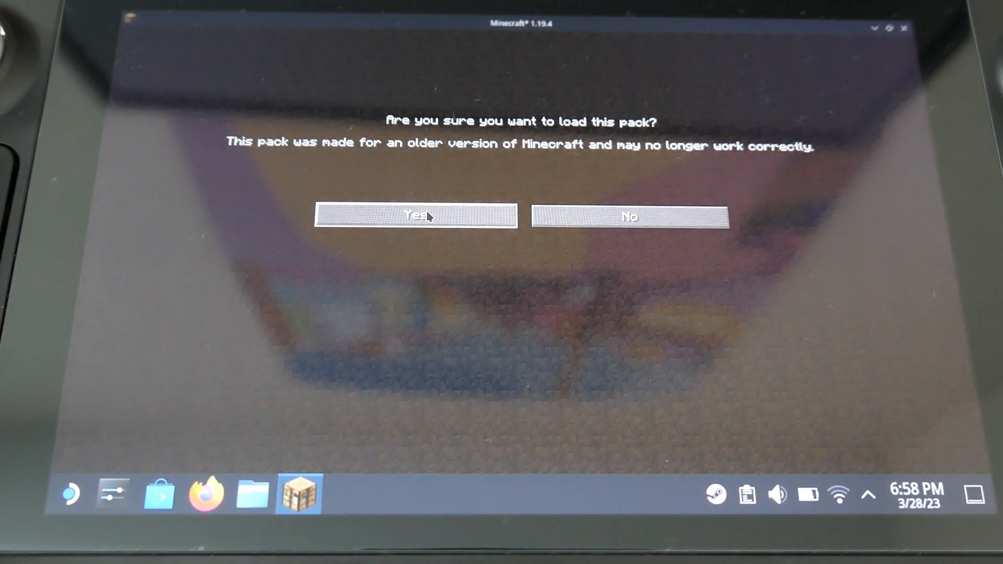
pyautogui.click(418, 217)
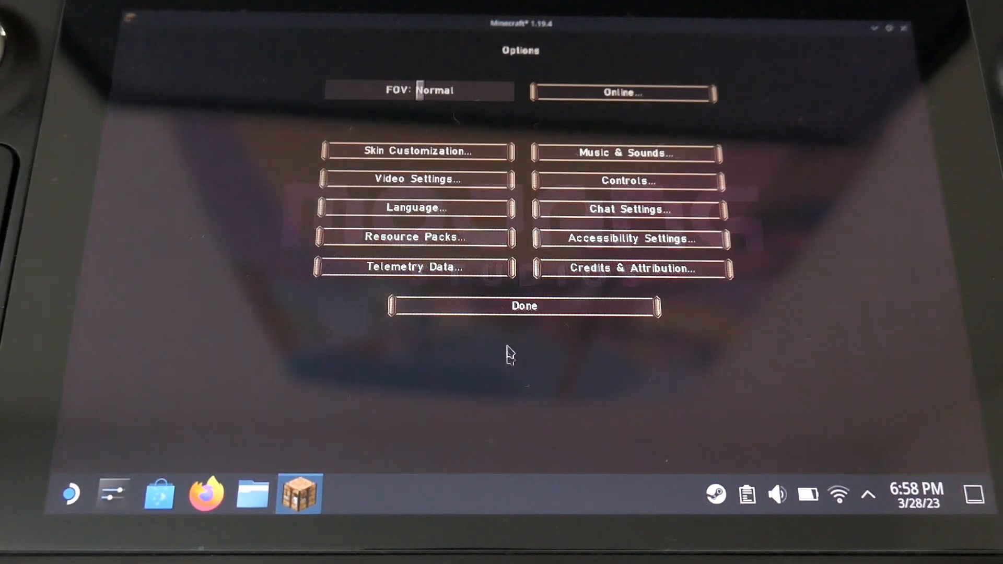
pyautogui.click(524, 305)
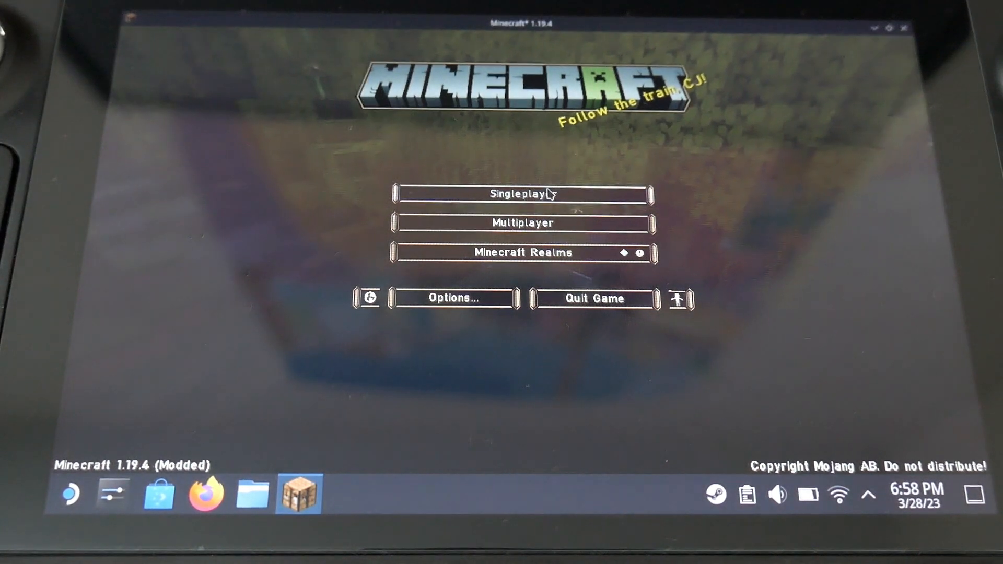
pyautogui.click(523, 194)
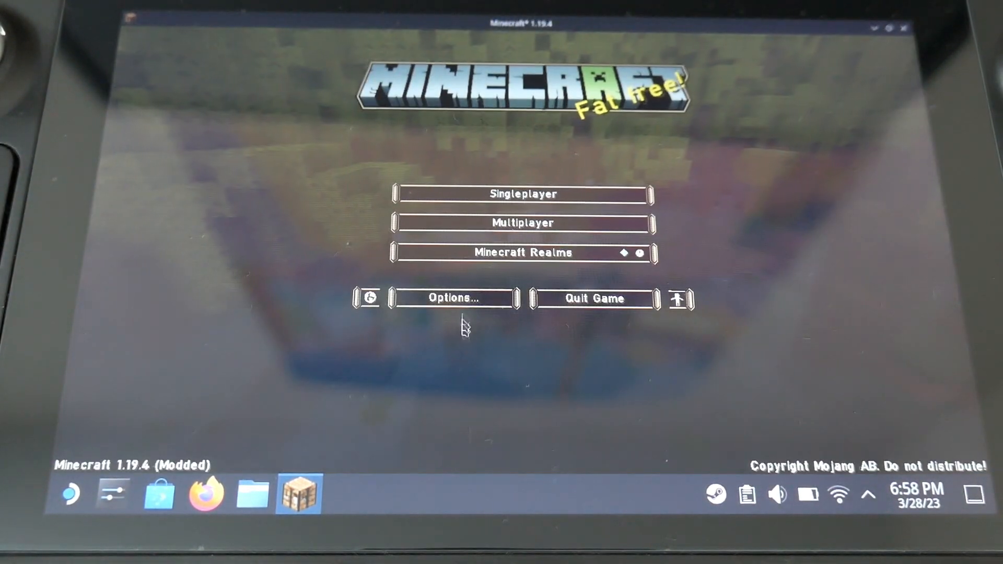
# Turn Fullscreen ON in Video Settings > Other and confirm with Done.
pyautogui.click(453, 298)
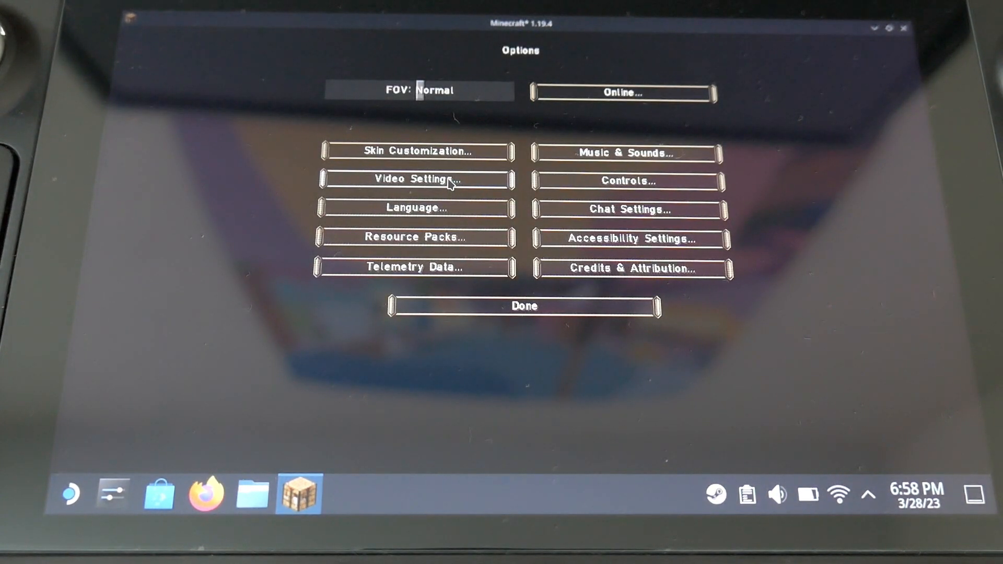
pyautogui.click(418, 180)
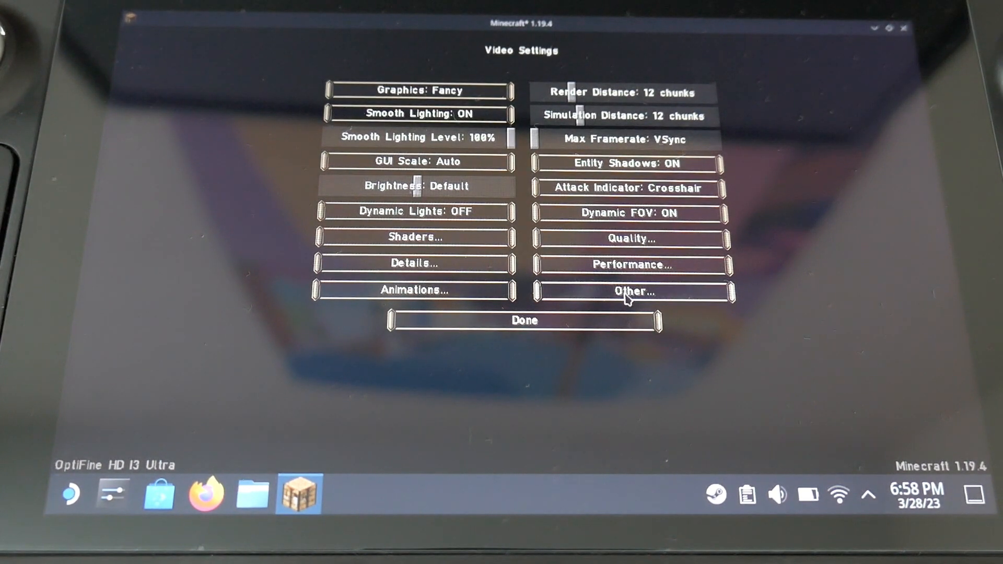
pyautogui.click(633, 293)
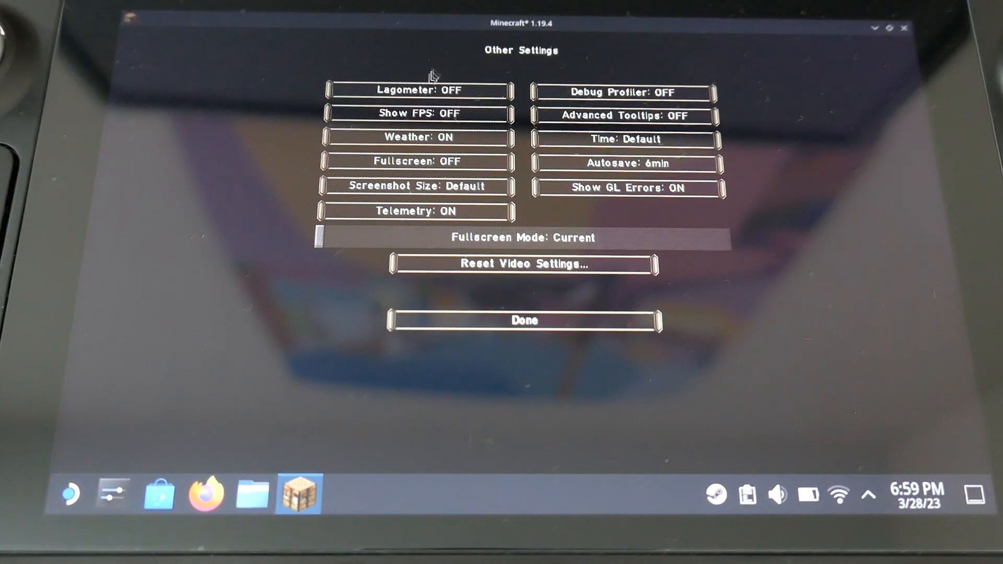
pyautogui.click(419, 162)
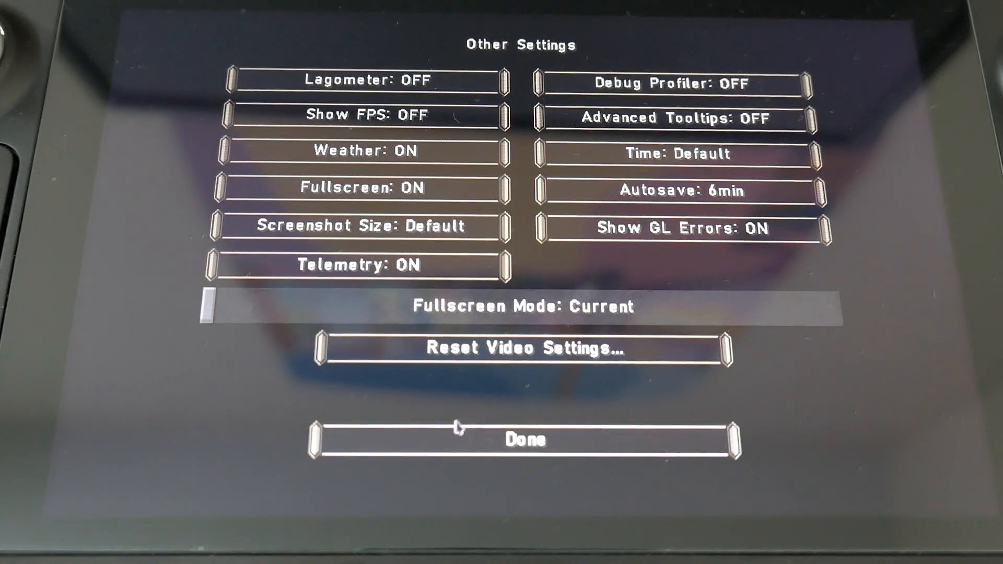
pyautogui.click(529, 439)
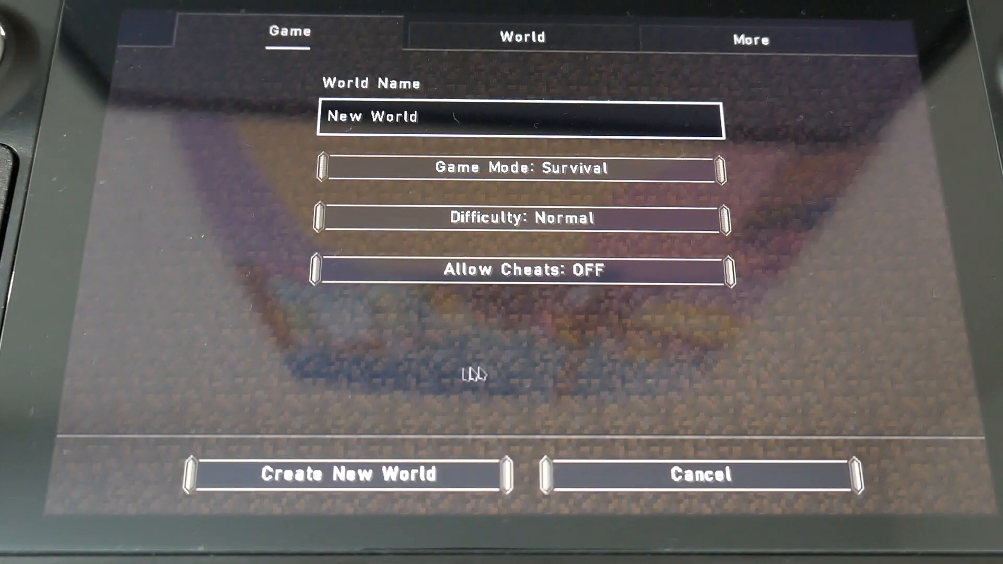
# Create the new world with default Survival/Normal settings and load into it.
pyautogui.click(350, 474)
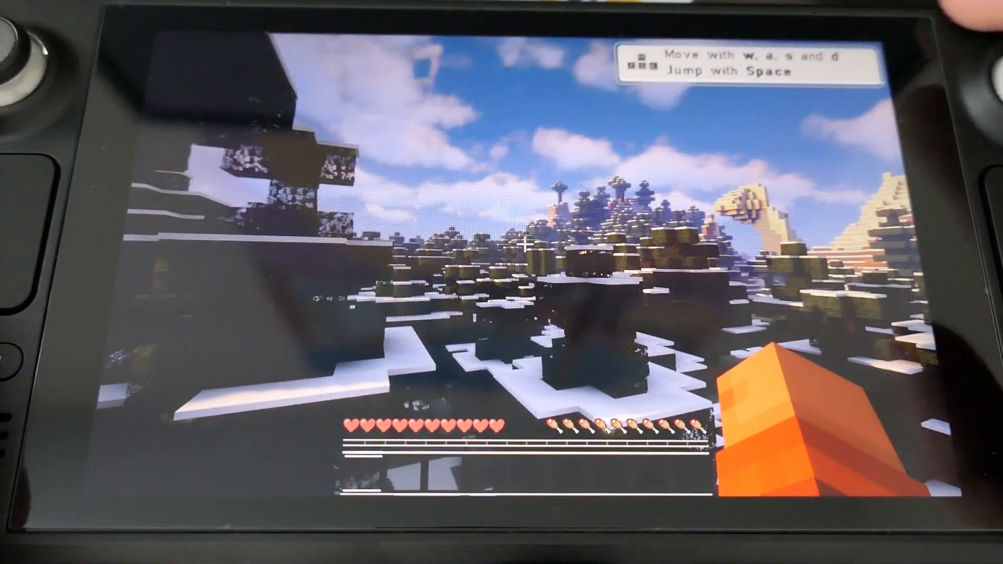
# Pause with Esc and reach the Key Binds list via Options and Controls.
pyautogui.press('Escape')
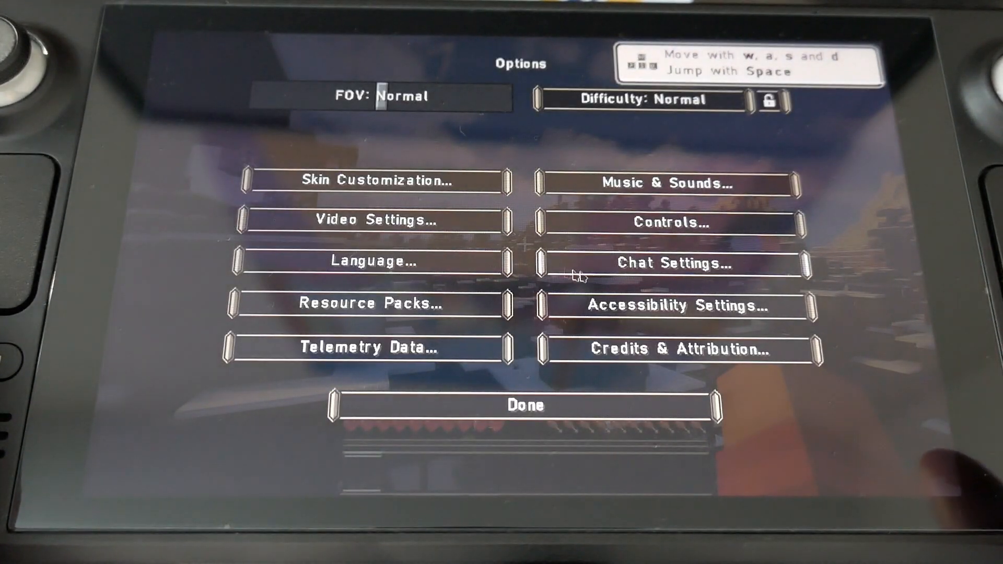
pyautogui.click(666, 224)
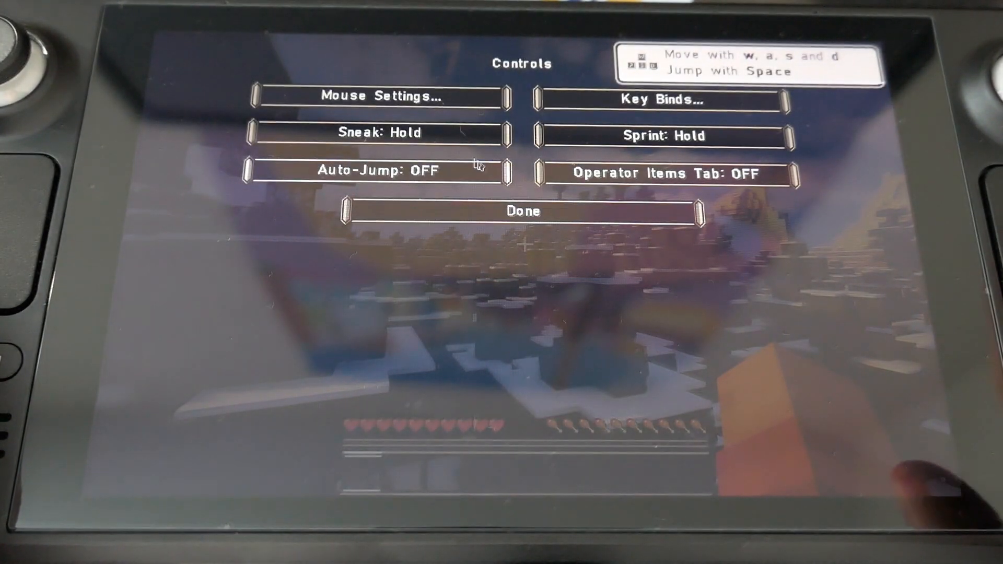
pyautogui.click(665, 100)
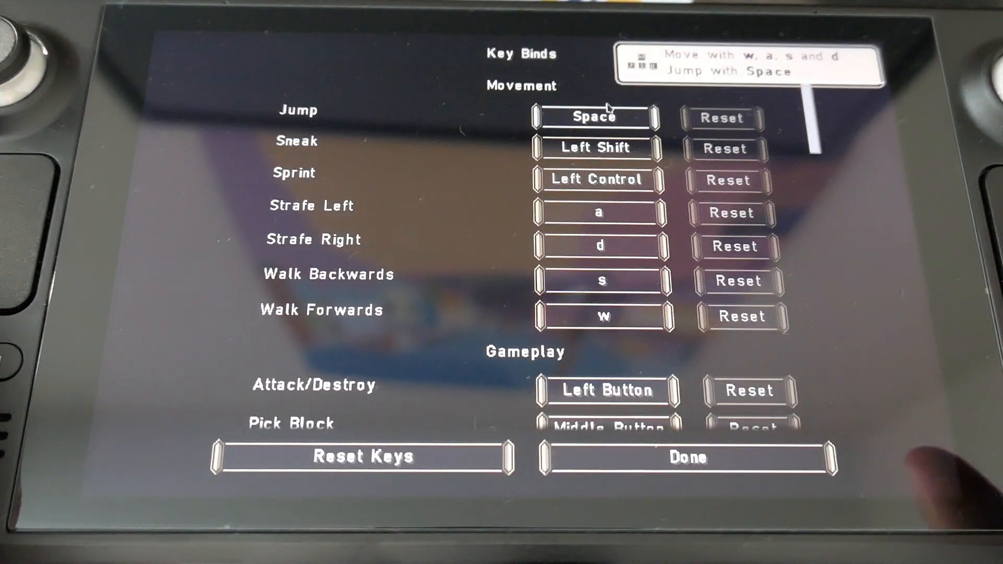